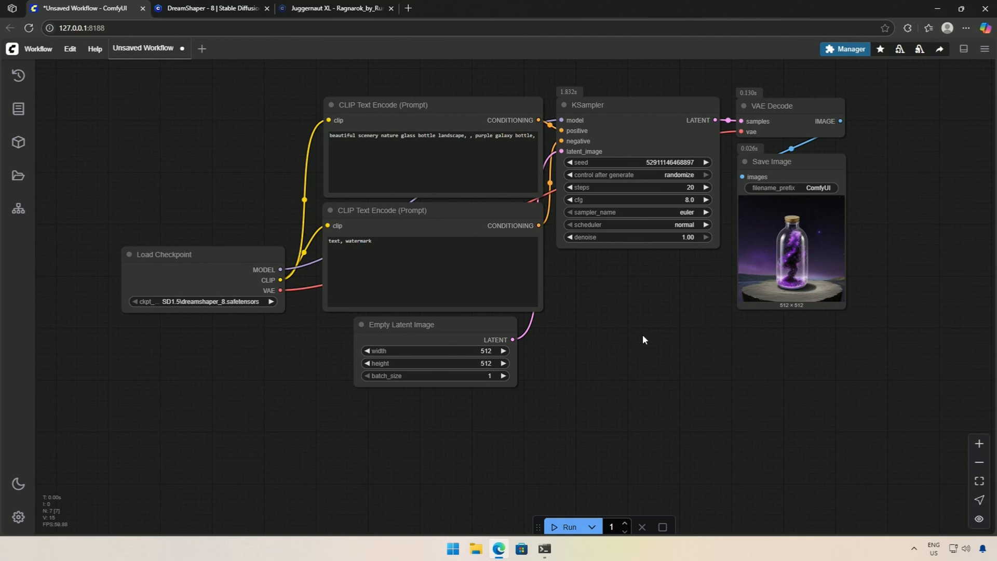
Generate three galaxy-bottle images and enlarge the Save Image output preview
{"action": "left_click", "coordinate": [568, 527]}
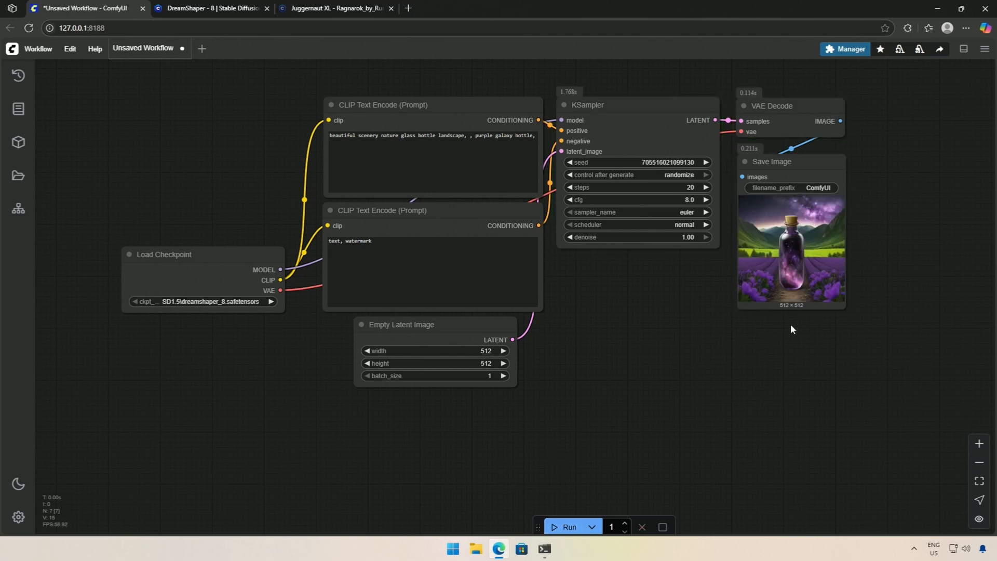
{"action": "left_click_drag", "start_coordinate": [847, 313], "coordinate": [929, 409]}
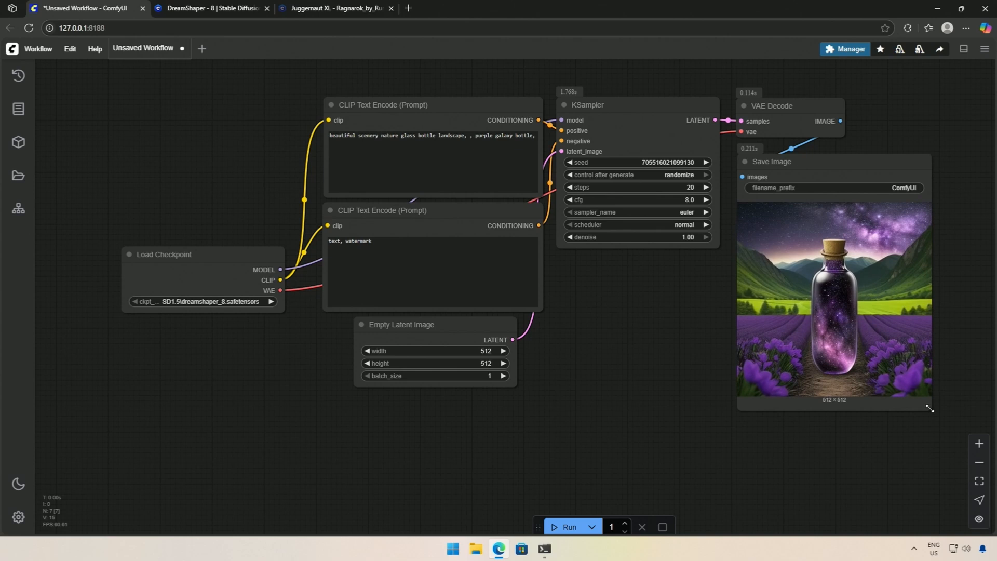
{"action": "left_click", "coordinate": [567, 527]}
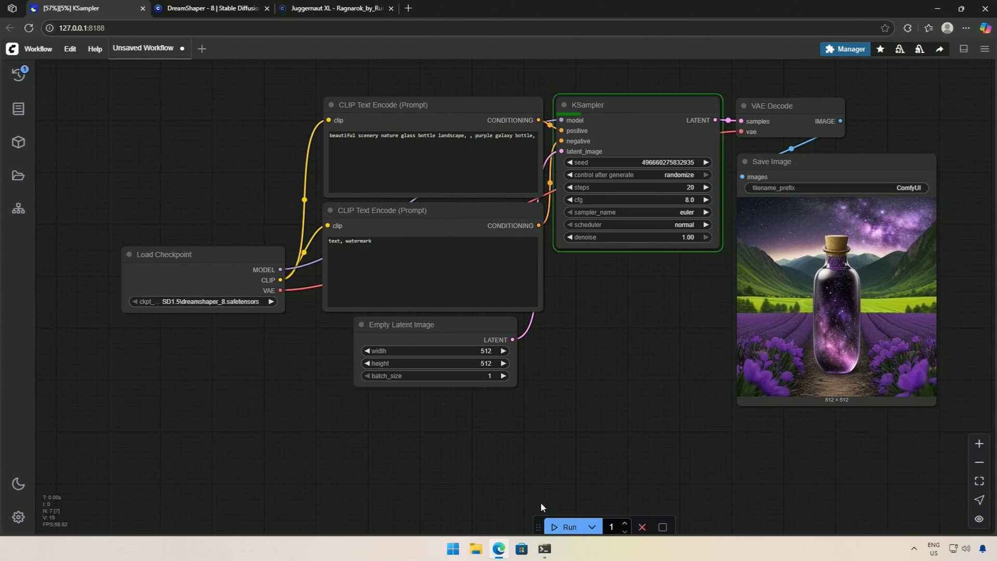
{"action": "left_click", "coordinate": [568, 527]}
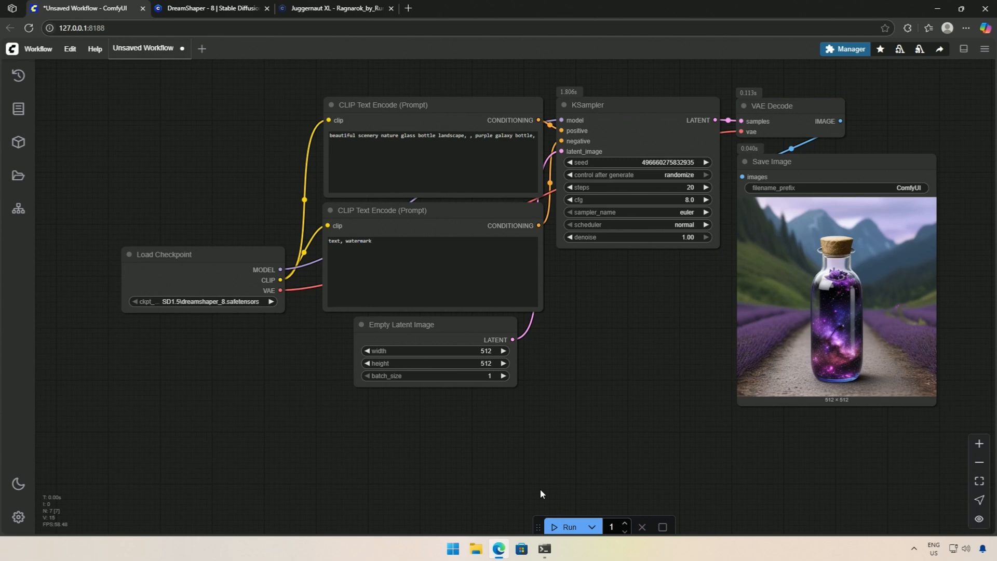
{"action": "mouse_move", "coordinate": [454, 462]}
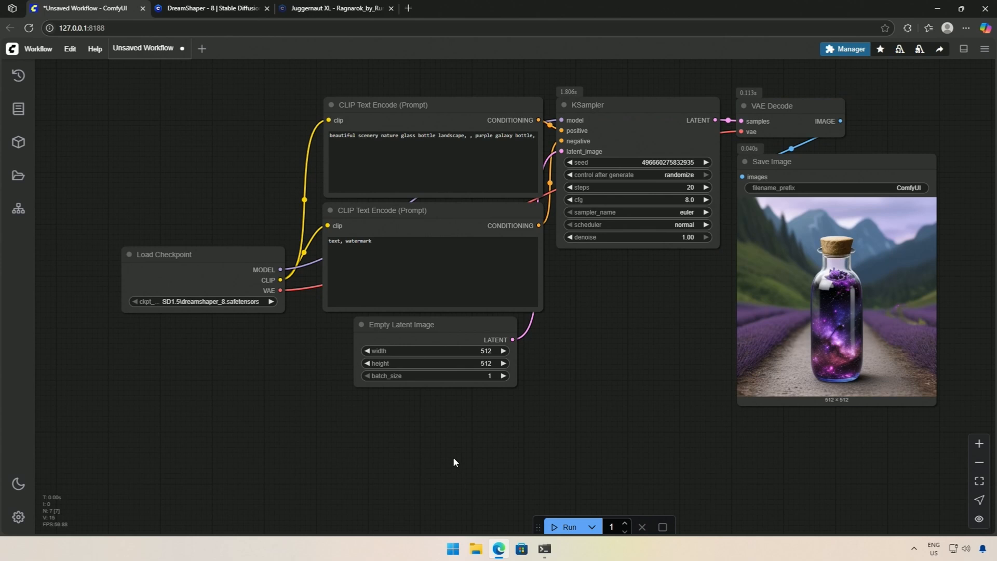
{"action": "mouse_move", "coordinate": [425, 325]}
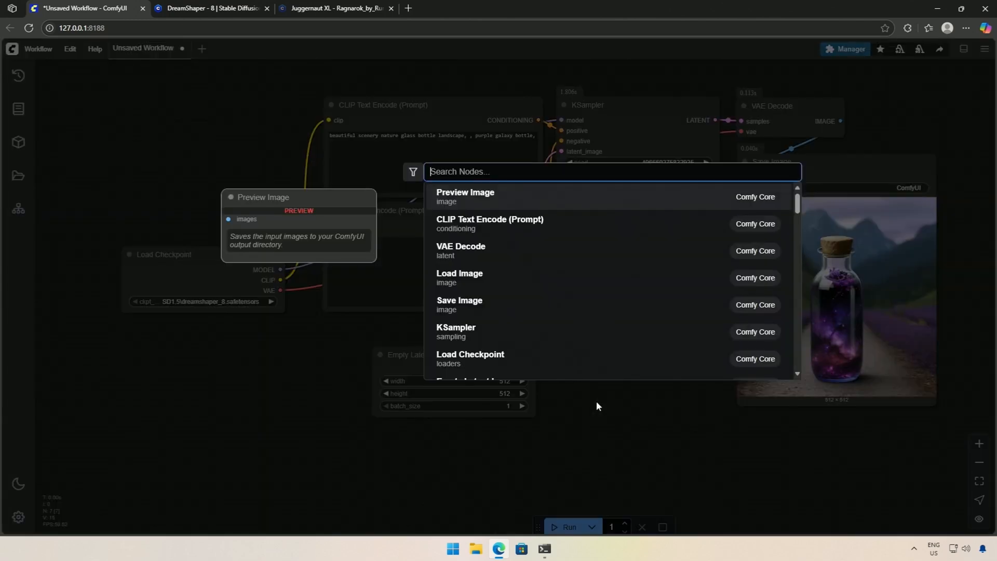
Add Set Latent Noise Mask, feeding it VAE Encode's latent and sending its output to the sampler
{"action": "type", "text": "set la"}
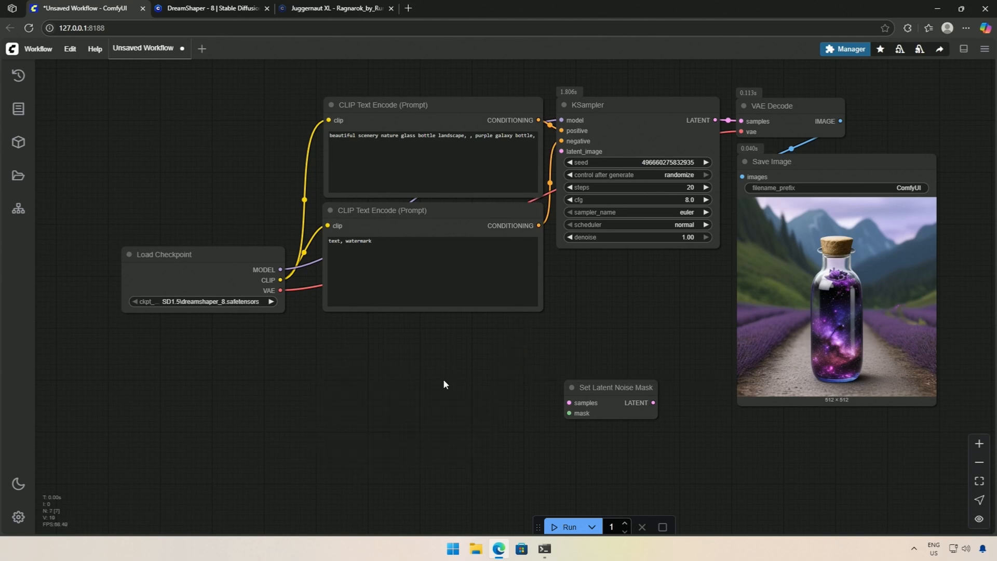
{"action": "left_click_drag", "start_coordinate": [615, 387], "coordinate": [459, 343]}
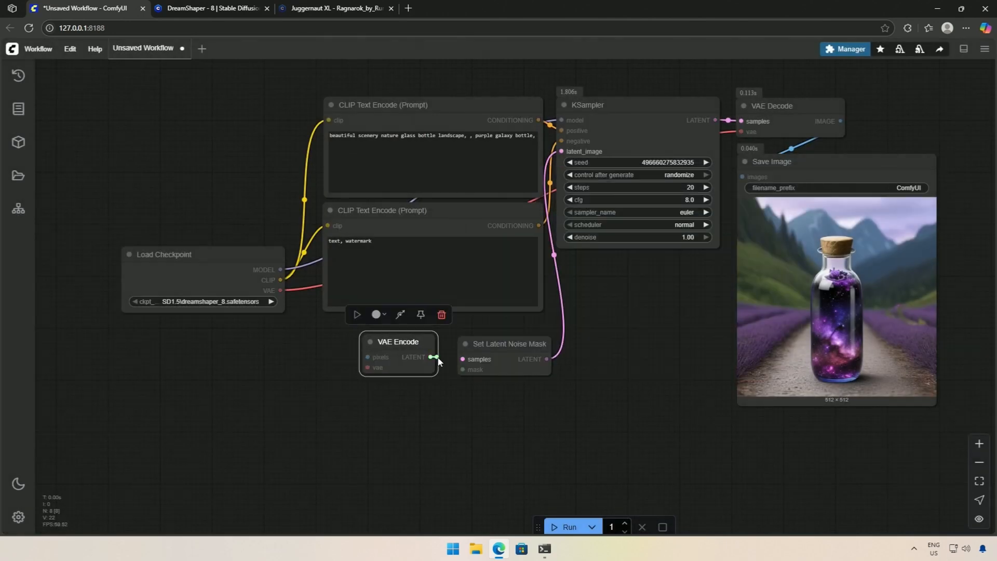
{"action": "left_click_drag", "start_coordinate": [278, 290], "coordinate": [364, 370]}
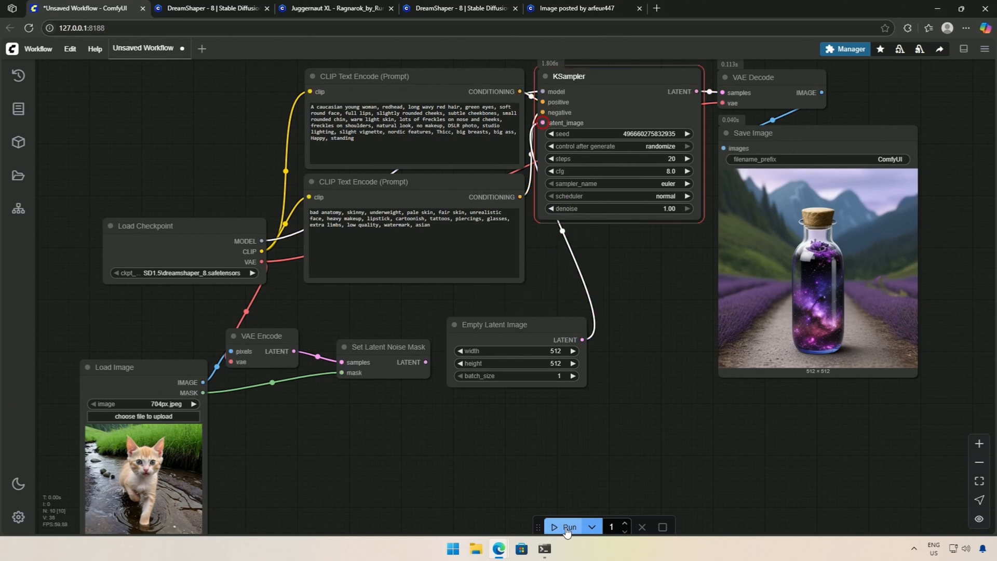
Generate a redhead portrait, compare the Civitai reference, and copy the generated image
{"action": "left_click", "coordinate": [565, 527]}
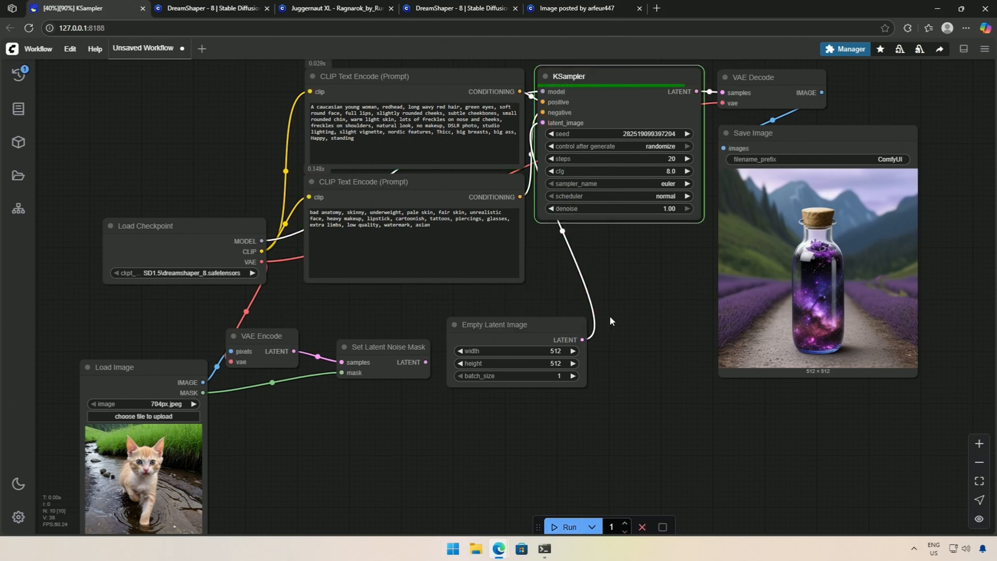
{"action": "left_click", "coordinate": [575, 8]}
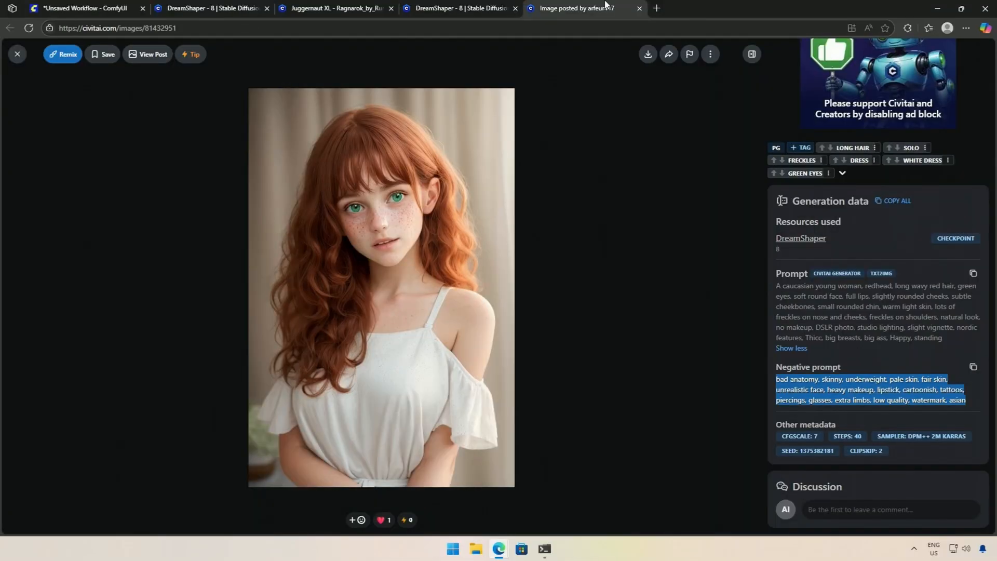
{"action": "left_click", "coordinate": [82, 8]}
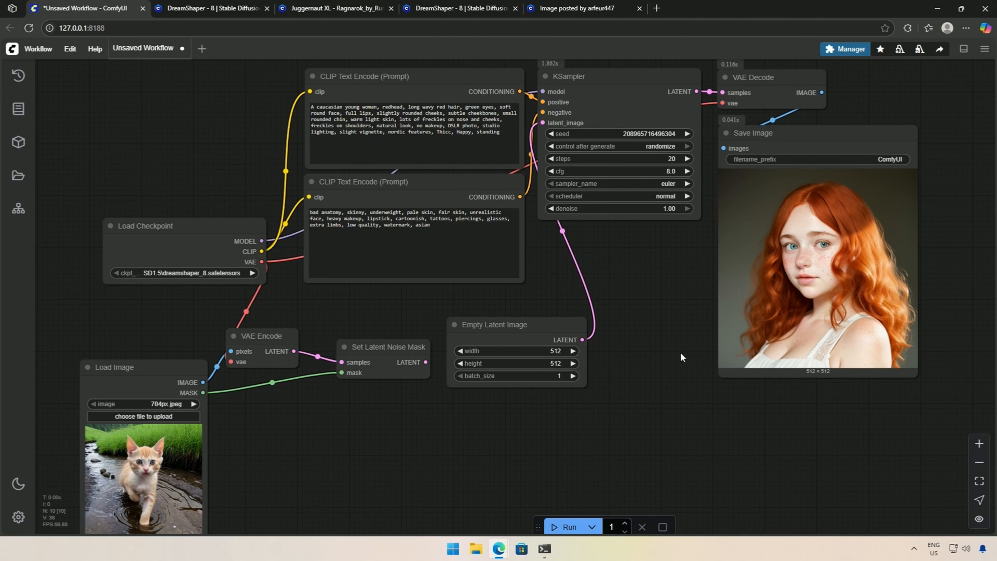
{"action": "right_click", "coordinate": [817, 274]}
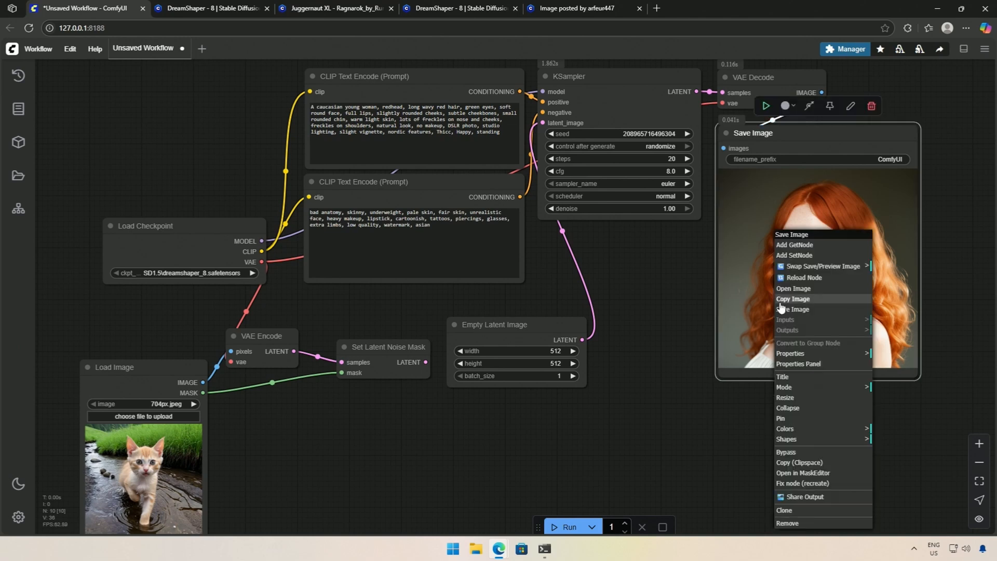
{"action": "left_click", "coordinate": [684, 326]}
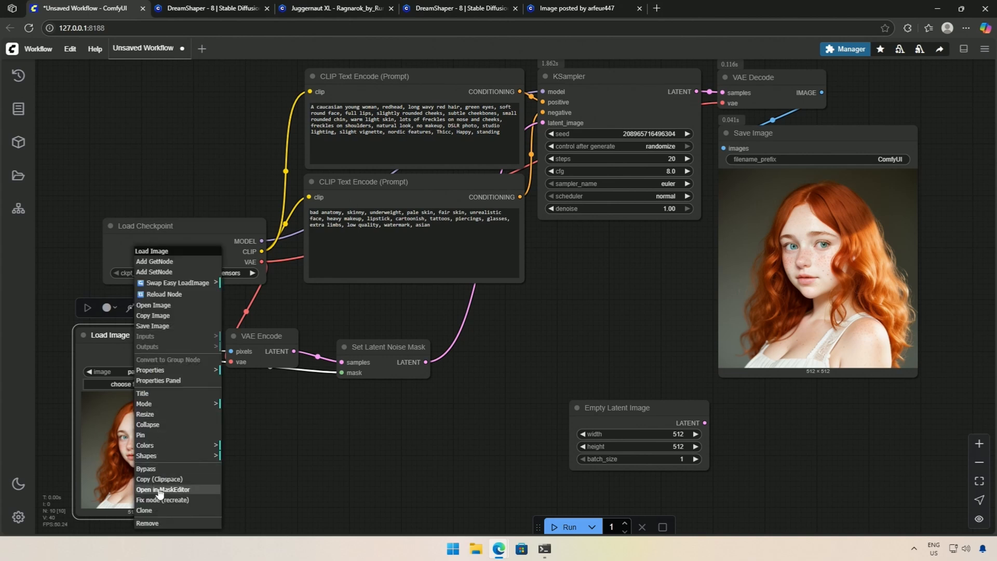
Paint a mask over both of the portrait's eyes in the MaskEditor and save it
{"action": "left_click", "coordinate": [163, 490]}
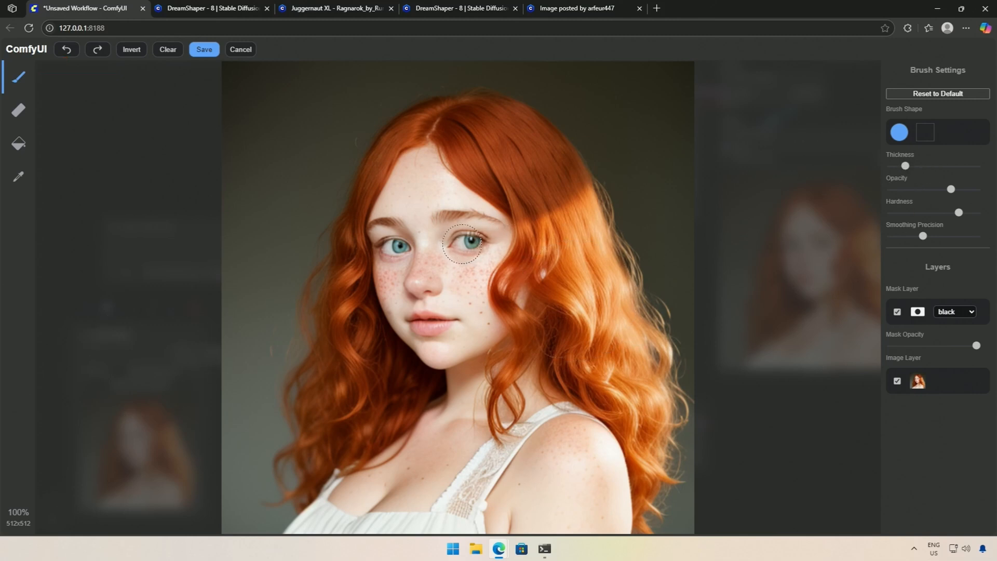
{"action": "left_click_drag", "start_coordinate": [458, 244], "coordinate": [471, 244]}
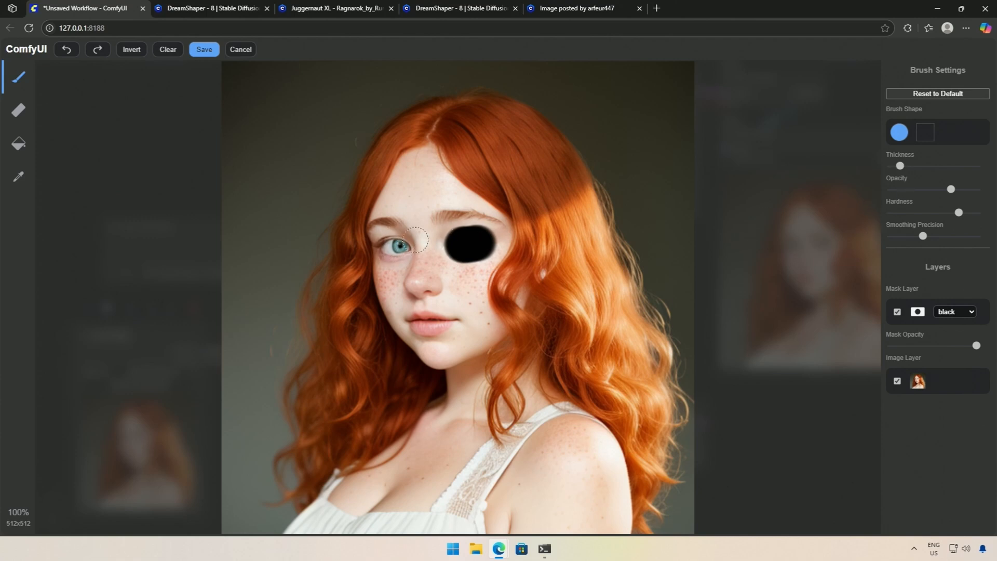
{"action": "left_click", "coordinate": [385, 245]}
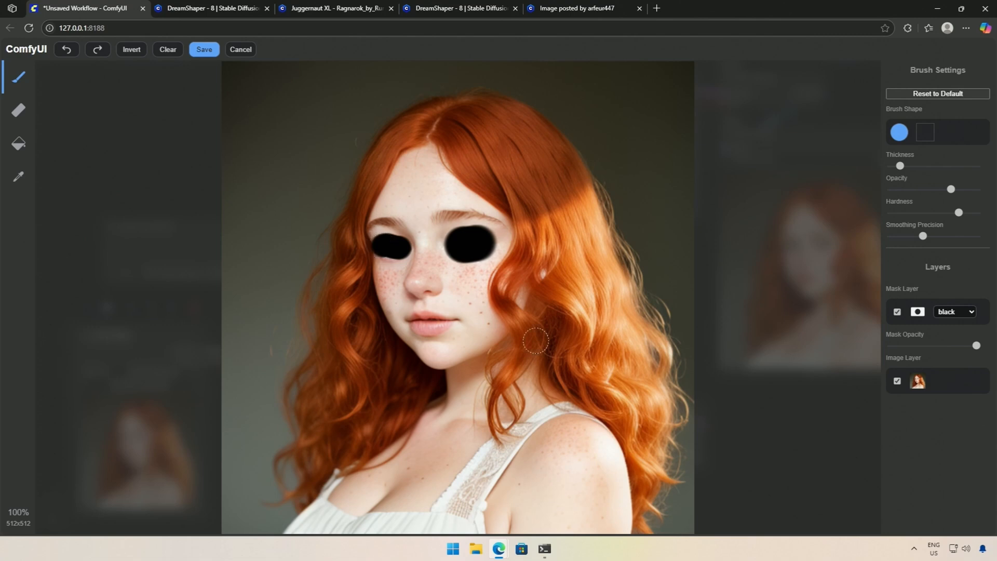
{"action": "left_click_drag", "start_coordinate": [535, 340], "coordinate": [388, 248]}
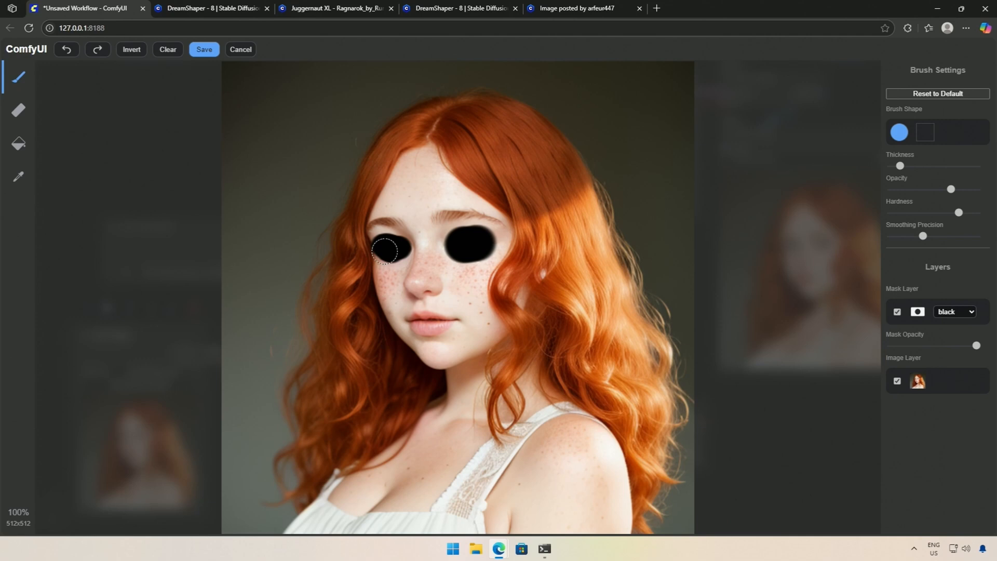
{"action": "left_click_drag", "start_coordinate": [386, 249], "coordinate": [417, 249]}
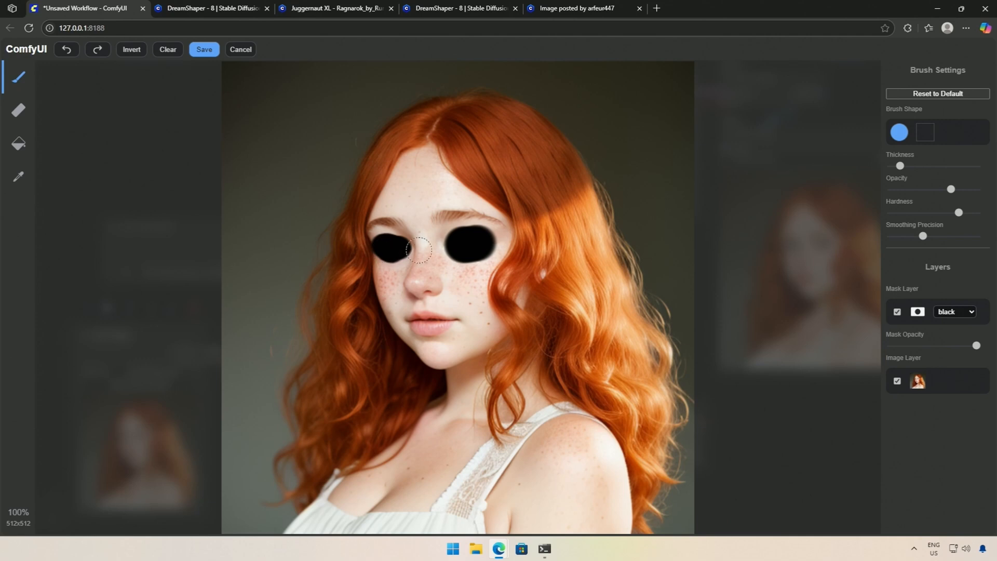
{"action": "left_click", "coordinate": [204, 49]}
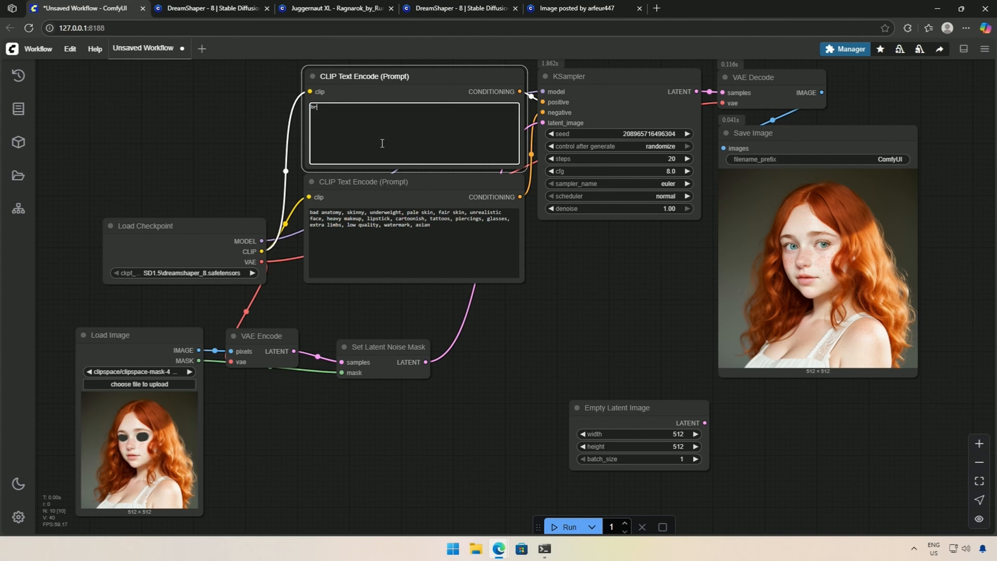
Set the positive prompt to 'beautiful browne eyes' and run two inpainting passes
{"action": "type", "text": "brown"}
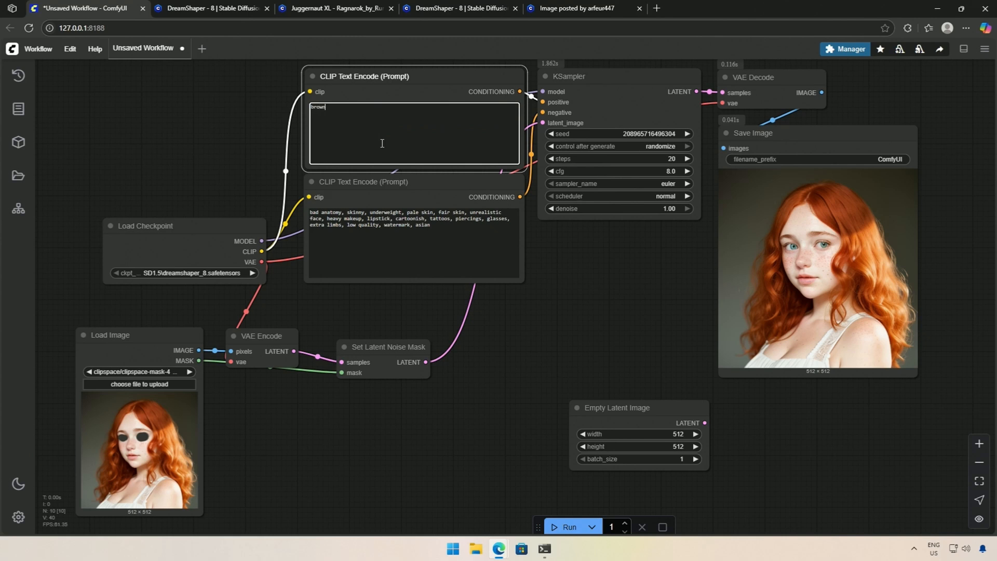
{"action": "type", "text": "beautiful browne eyes"}
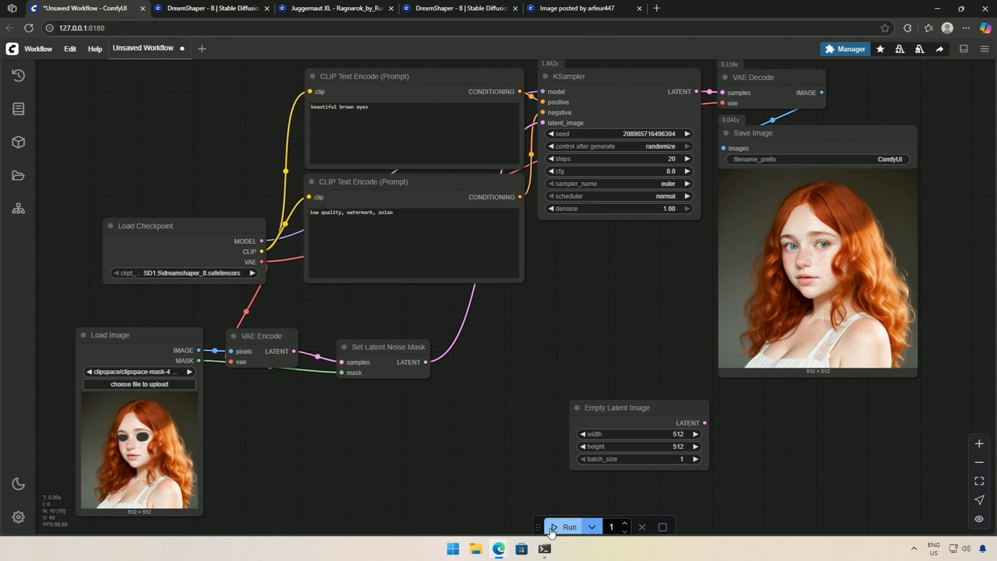
{"action": "left_click", "coordinate": [567, 527]}
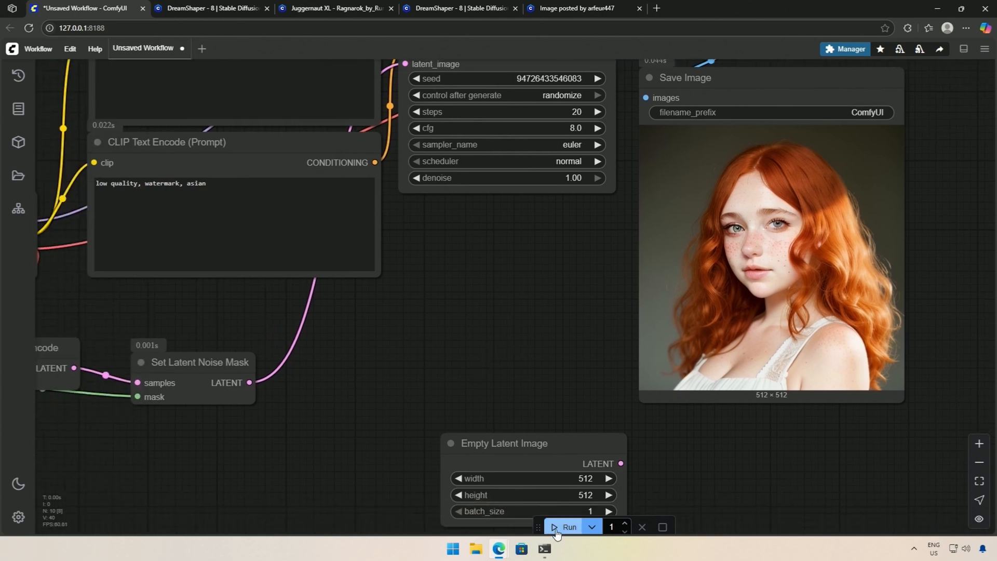
{"action": "left_click", "coordinate": [567, 527]}
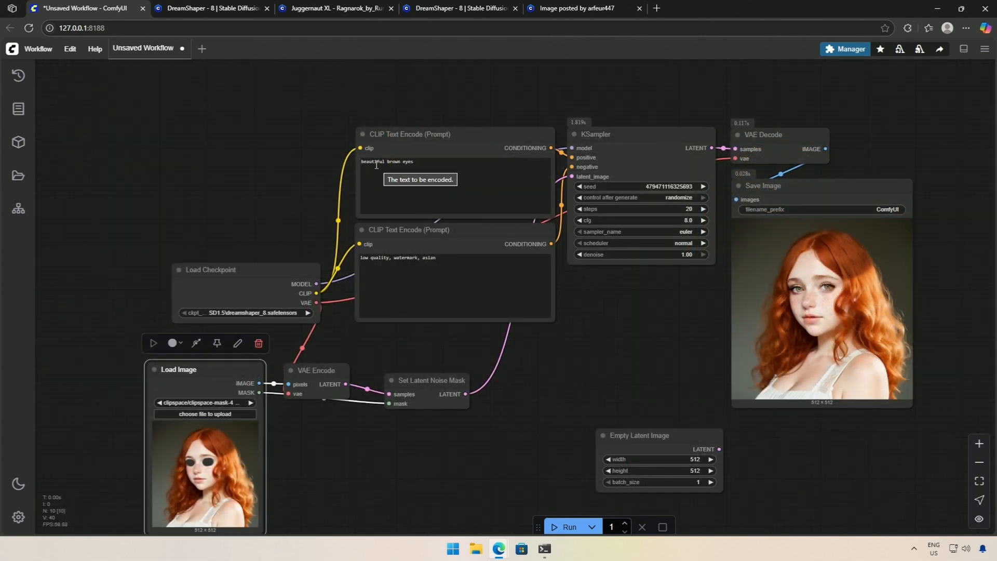
Weight 'brown' to 1.1 in the prompt and generate two more variations
{"action": "double_click", "coordinate": [394, 161]}
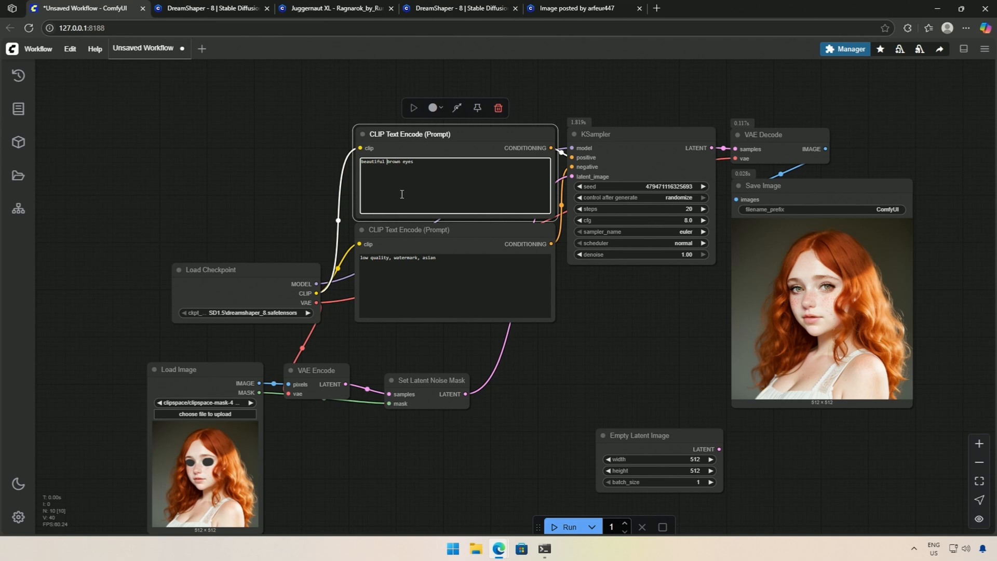
{"action": "double_click", "coordinate": [393, 161]}
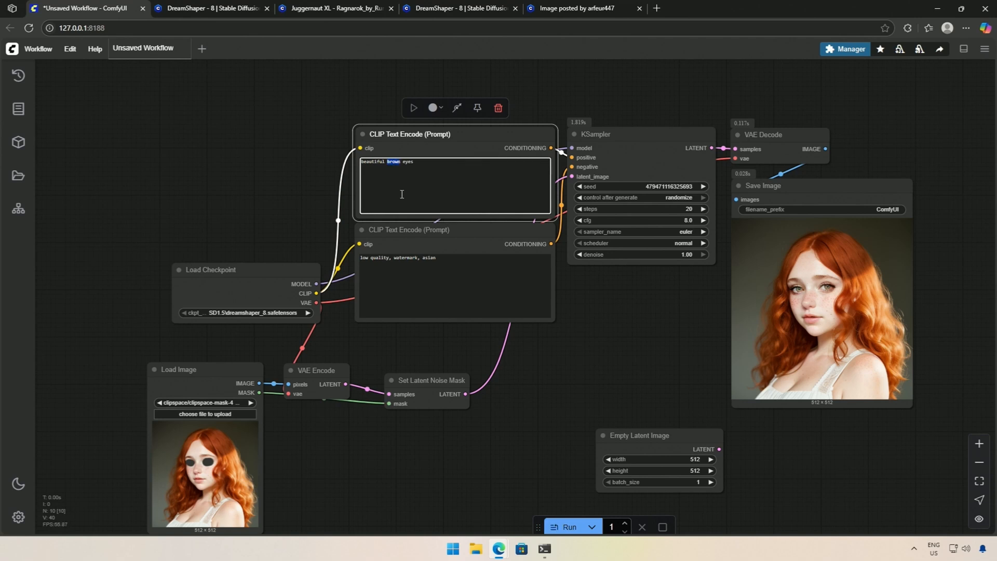
{"action": "key", "text": "ctrl+Up"}
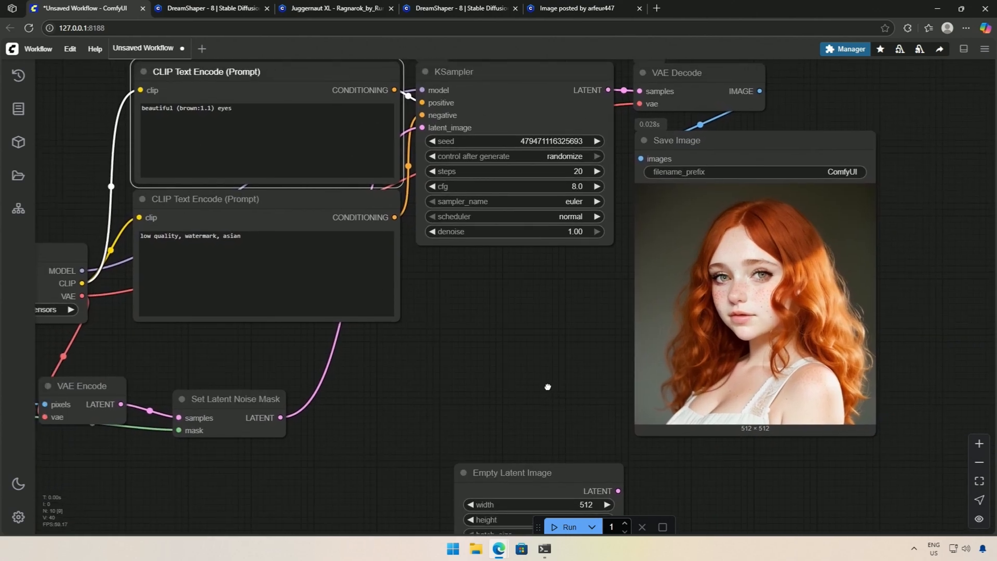
{"action": "left_click", "coordinate": [567, 527]}
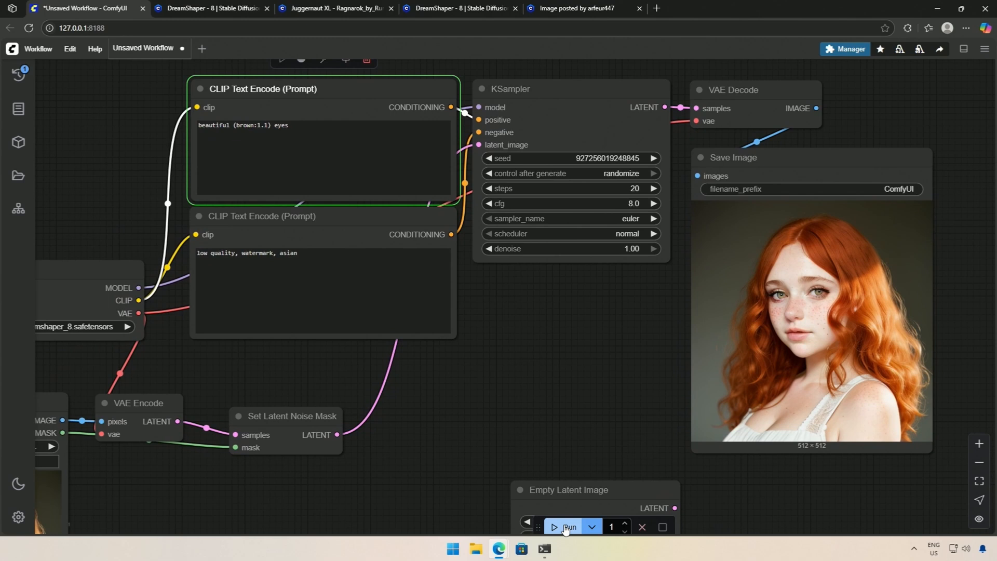
{"action": "left_click", "coordinate": [563, 526]}
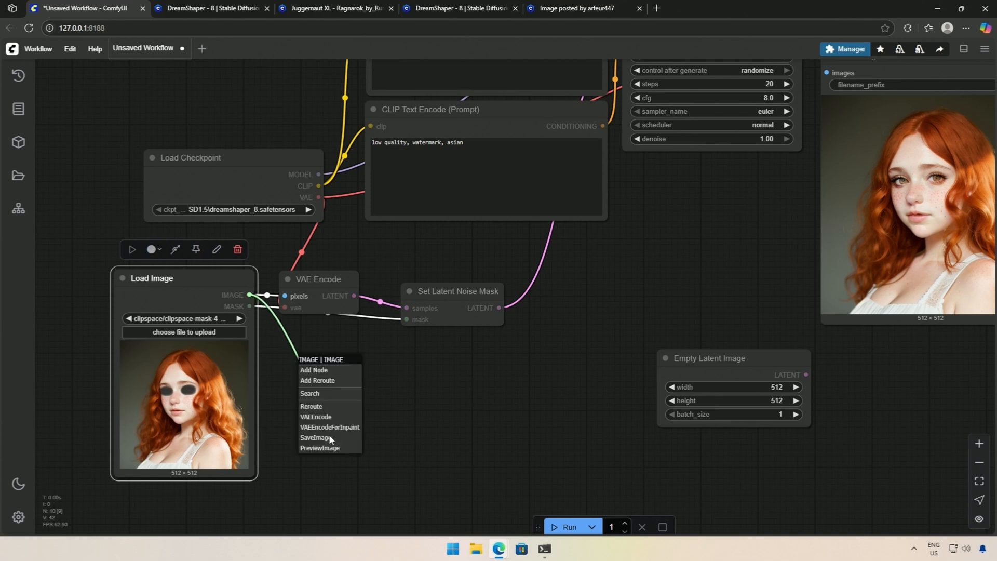
Add a Preview Image node showing the loaded portrait and run the workflow
{"action": "left_click", "coordinate": [320, 448]}
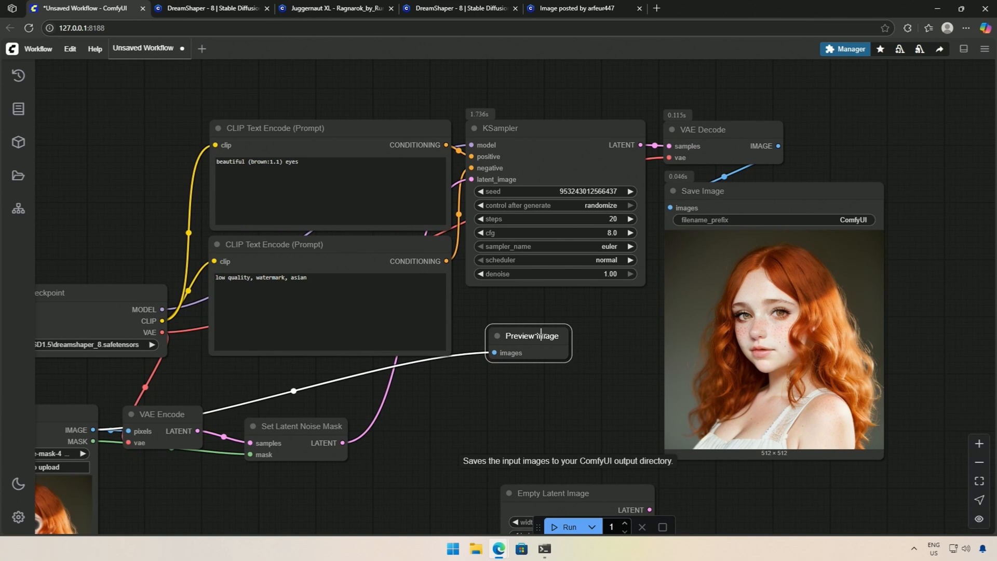
{"action": "left_click", "coordinate": [568, 526]}
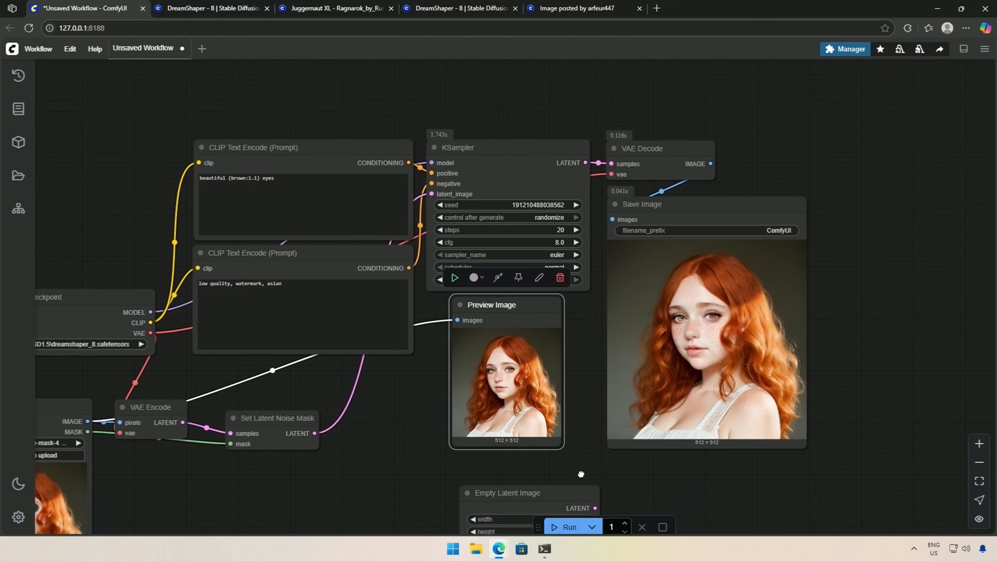
{"action": "mouse_move", "coordinate": [580, 478]}
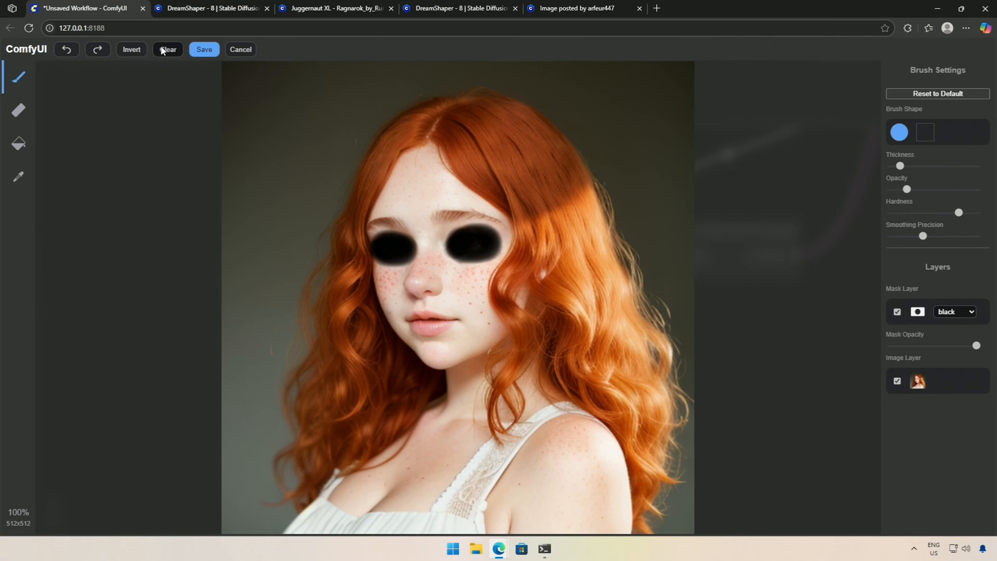
Clear the eye mask, paint over all of the hair, and save the mask
{"action": "left_click", "coordinate": [168, 50]}
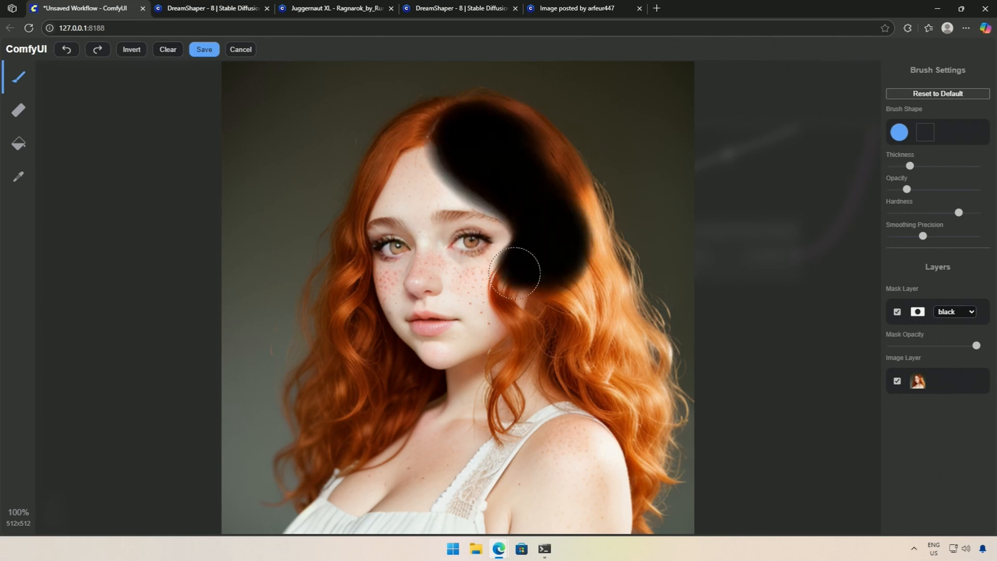
{"action": "left_click_drag", "start_coordinate": [515, 273], "coordinate": [324, 394]}
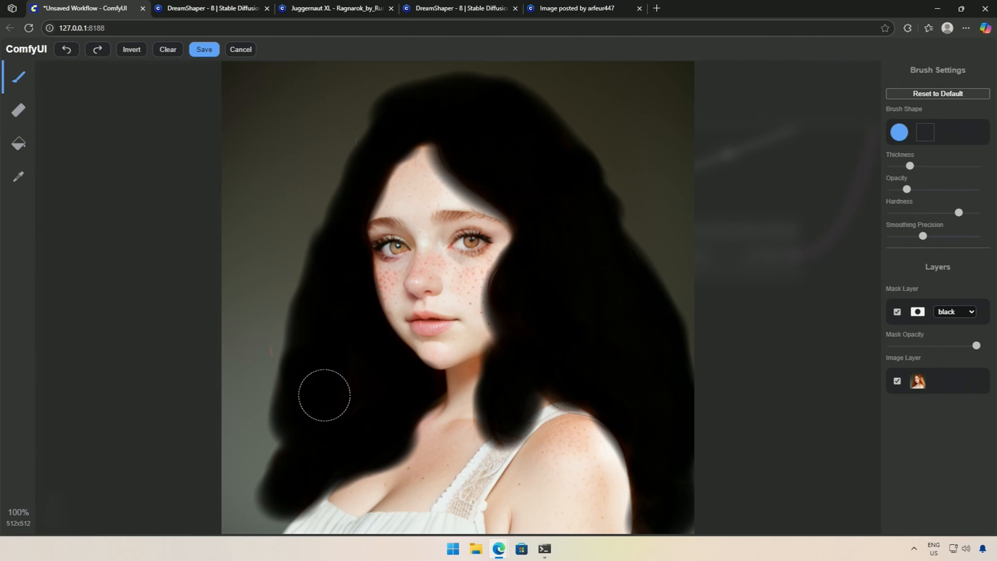
{"action": "left_click", "coordinate": [203, 50]}
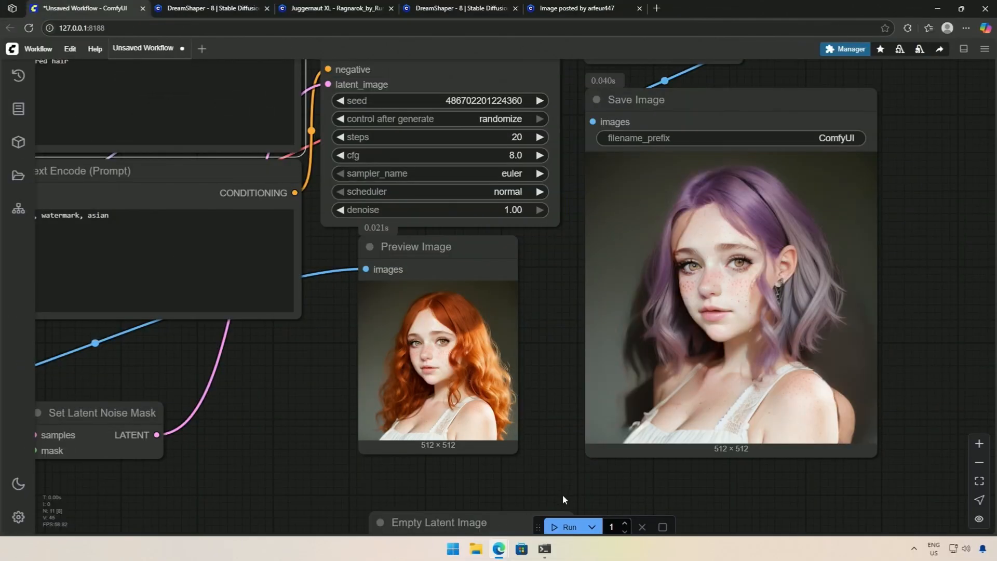
Queue six inpainting runs to produce purple-haired portrait variations
{"action": "left_click", "coordinate": [567, 526]}
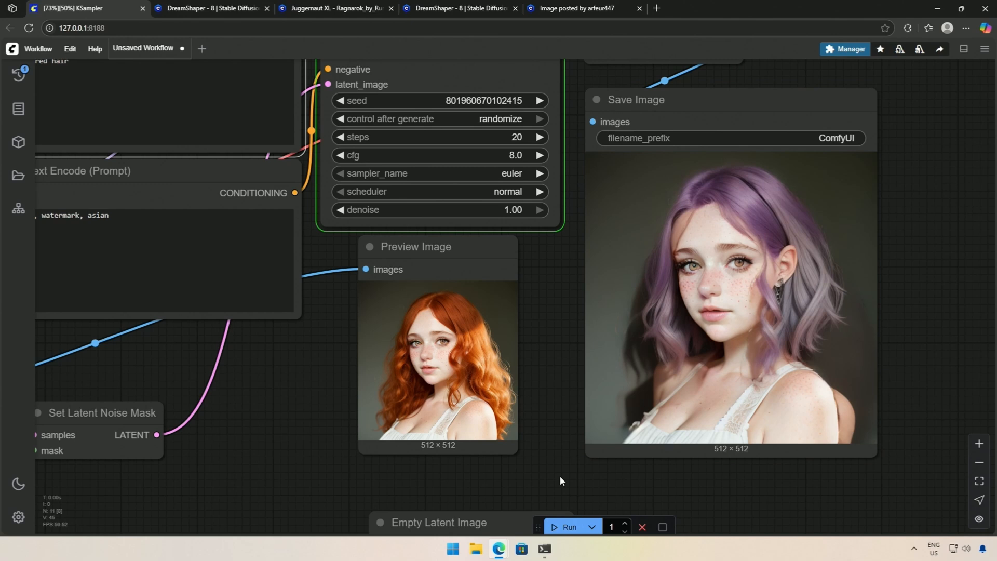
{"action": "left_click", "coordinate": [568, 527]}
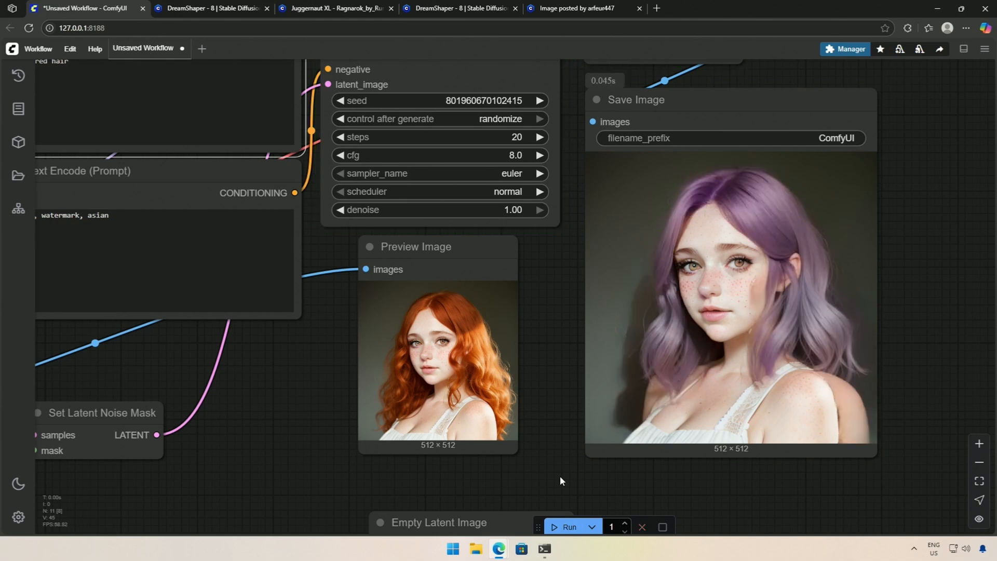
{"action": "left_click", "coordinate": [569, 527]}
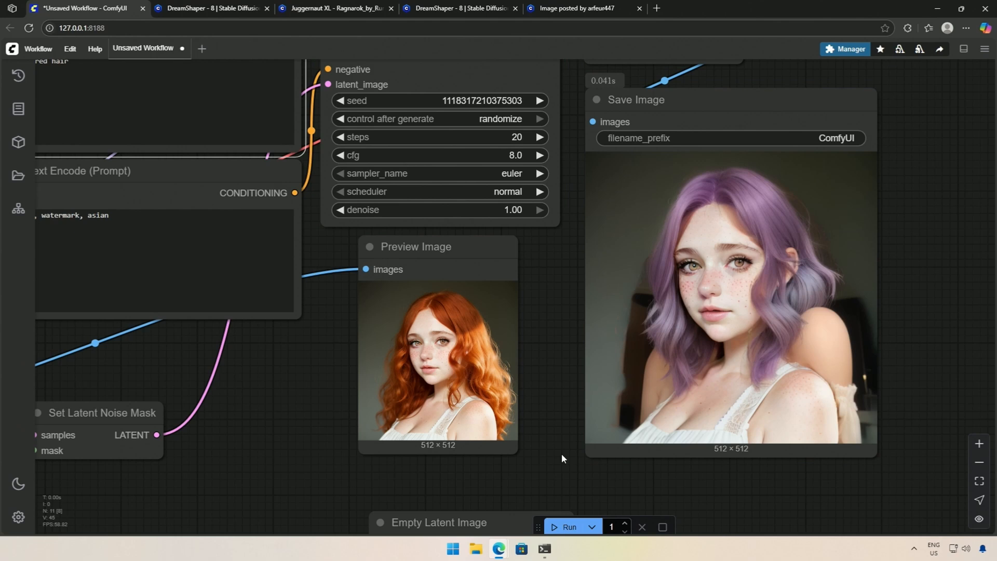
{"action": "left_click", "coordinate": [568, 526]}
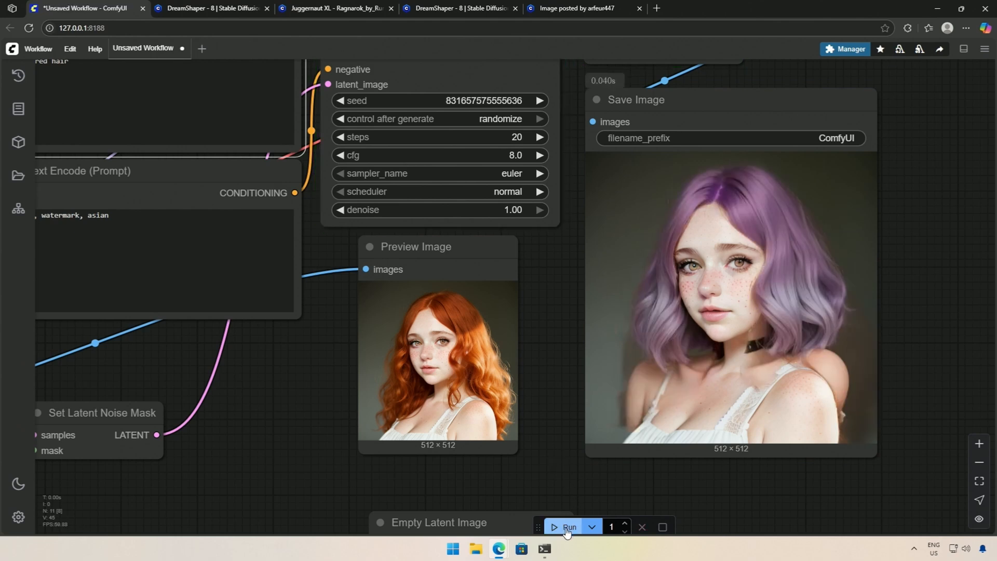
{"action": "left_click", "coordinate": [566, 526]}
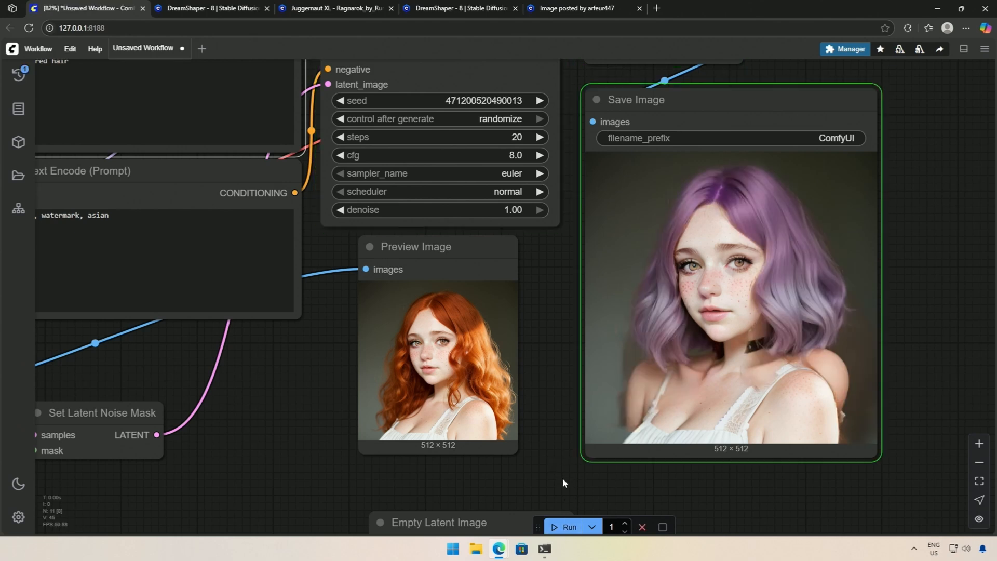
{"action": "left_click", "coordinate": [568, 527]}
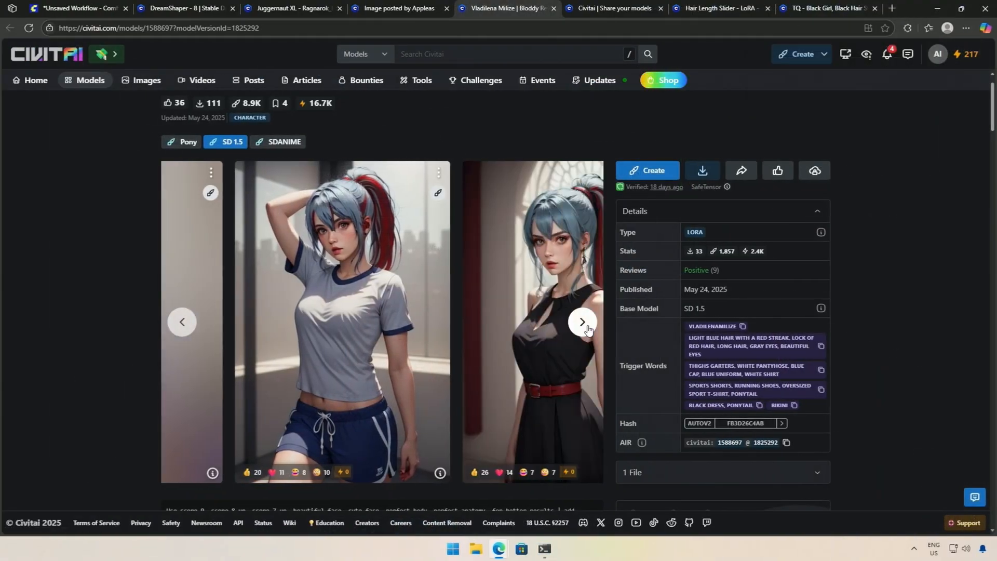
View the next example image on the Vladilena Milize LoRA page
{"action": "left_click", "coordinate": [582, 322]}
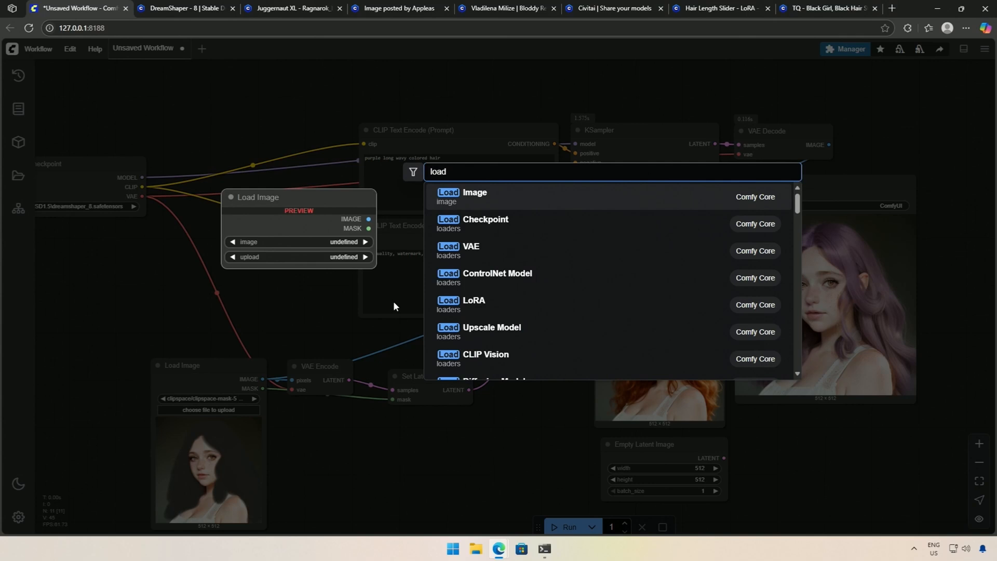
Add Load LoRA with Vladilena Milize at 0.7 strength; prompt light blue hair with red streak
{"action": "left_click", "coordinate": [473, 300]}
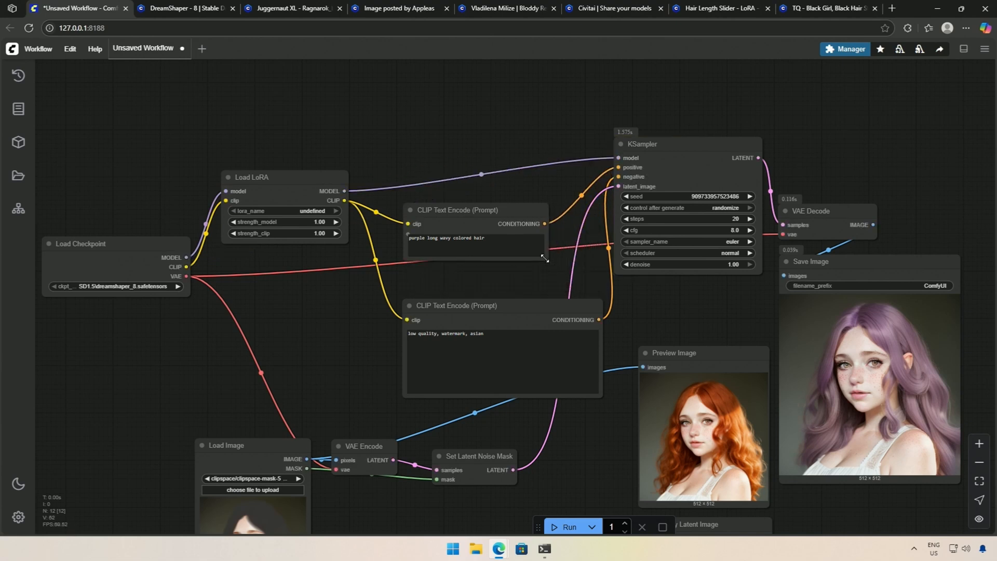
{"action": "left_click_drag", "start_coordinate": [363, 446], "coordinate": [385, 371]}
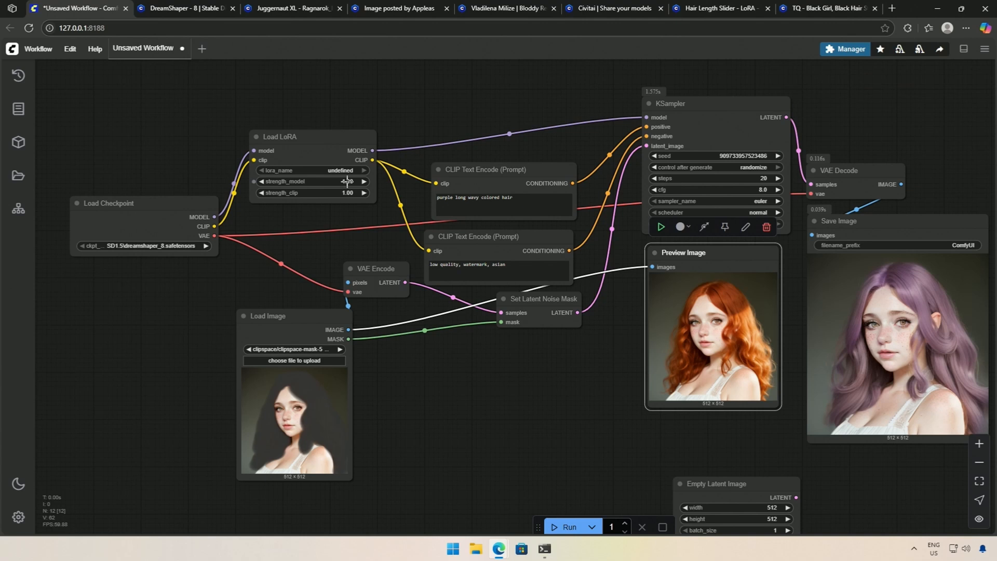
{"action": "left_click", "coordinate": [311, 170]}
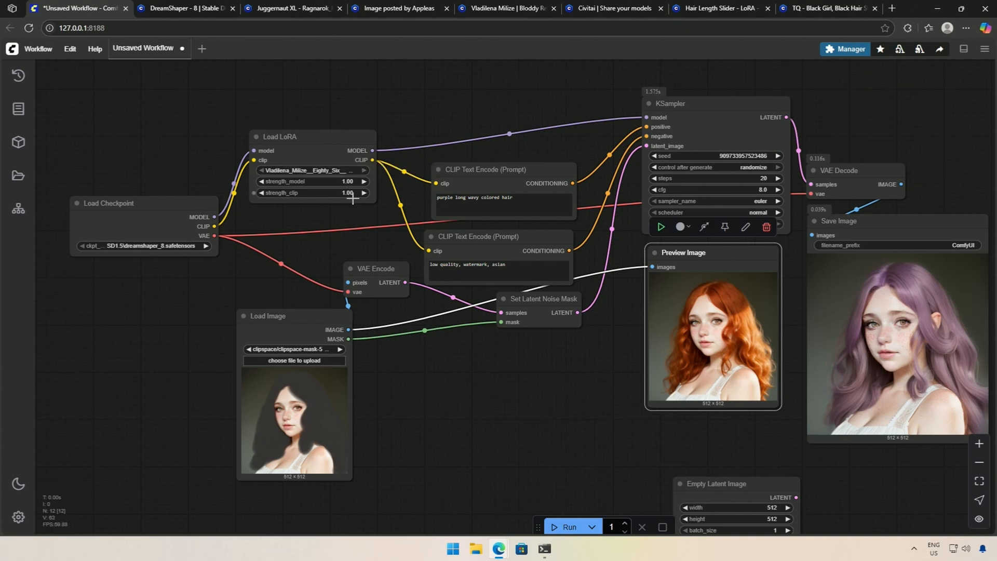
{"action": "double_click", "coordinate": [306, 181]}
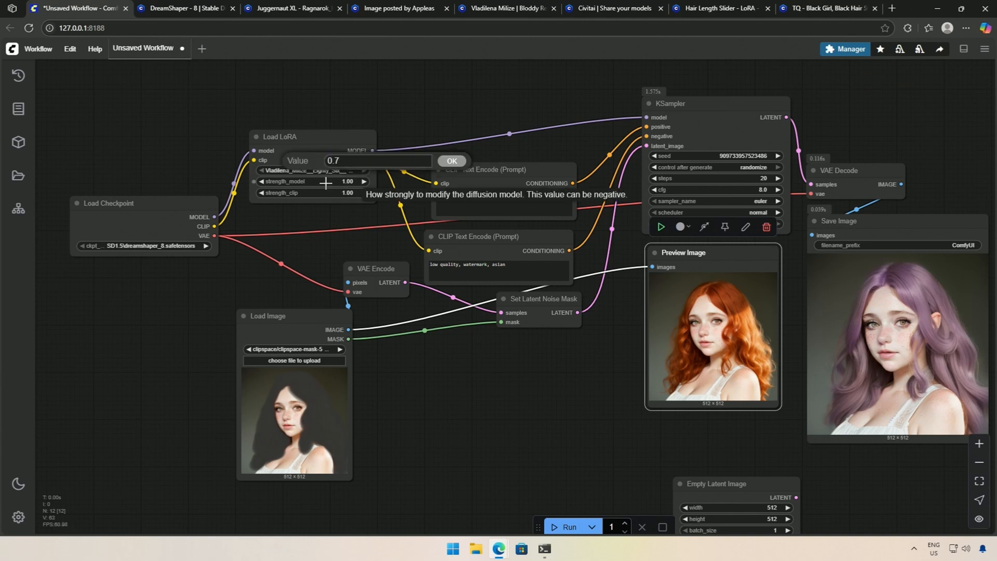
{"action": "left_click", "coordinate": [507, 8]}
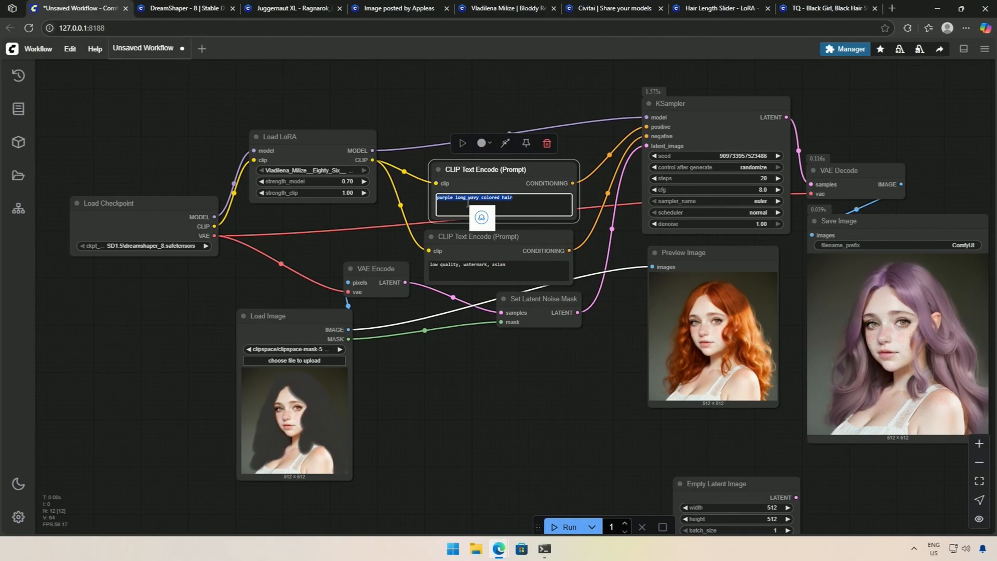
{"action": "type", "text": "Light blue hair with a red streak, lock of red hair, long hair, gray eyes, beautiful eyes"}
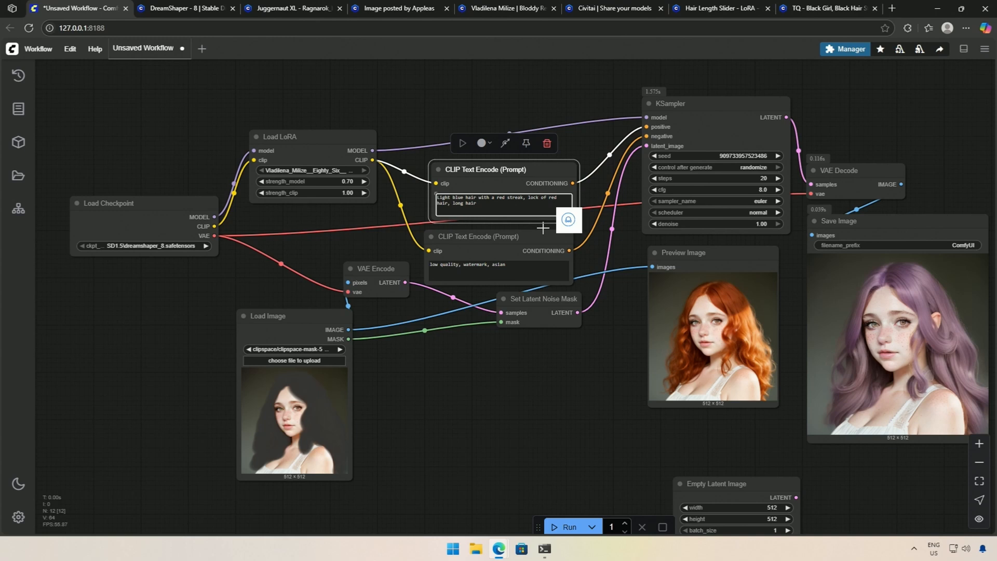
{"action": "left_click_drag", "start_coordinate": [544, 227], "coordinate": [397, 331]}
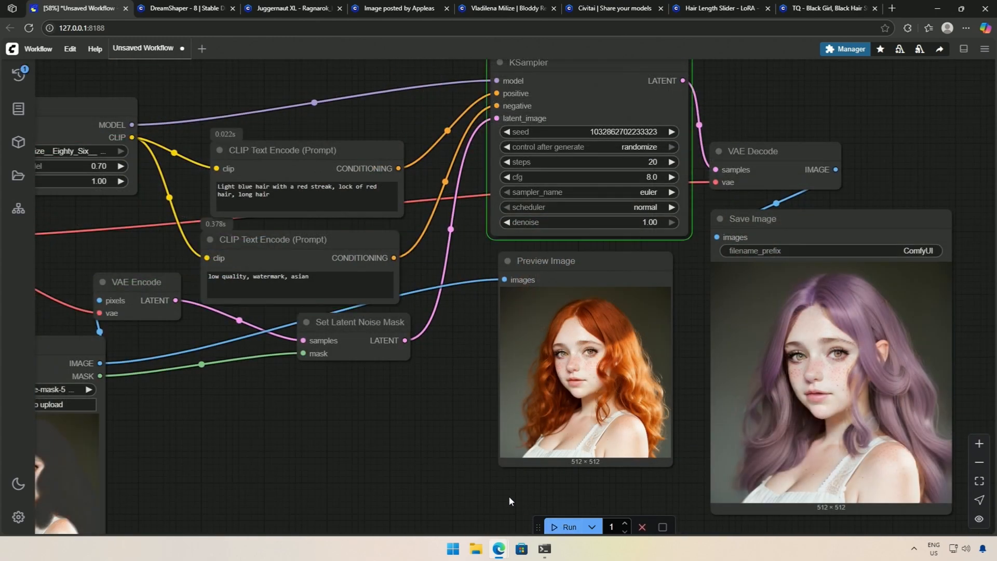
Queue three LoRA inpainting runs for light-blue hair with red streaks
{"action": "left_click", "coordinate": [568, 527]}
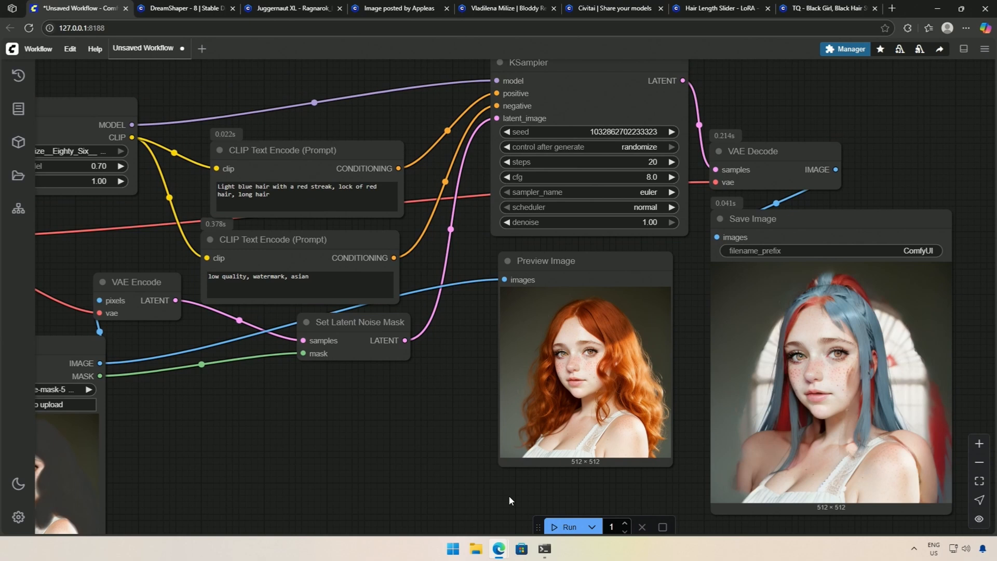
{"action": "left_click", "coordinate": [568, 527]}
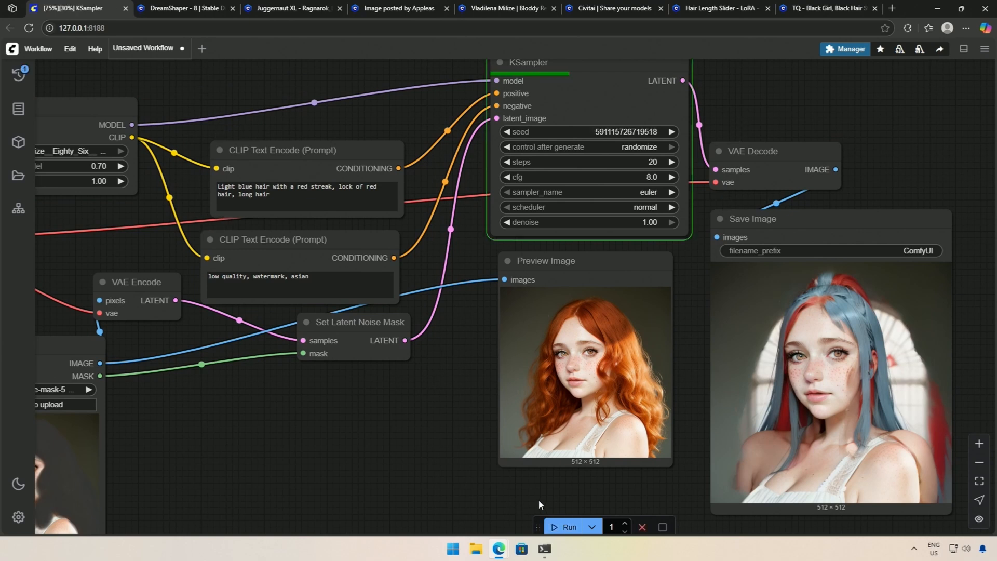
{"action": "left_click", "coordinate": [568, 527]}
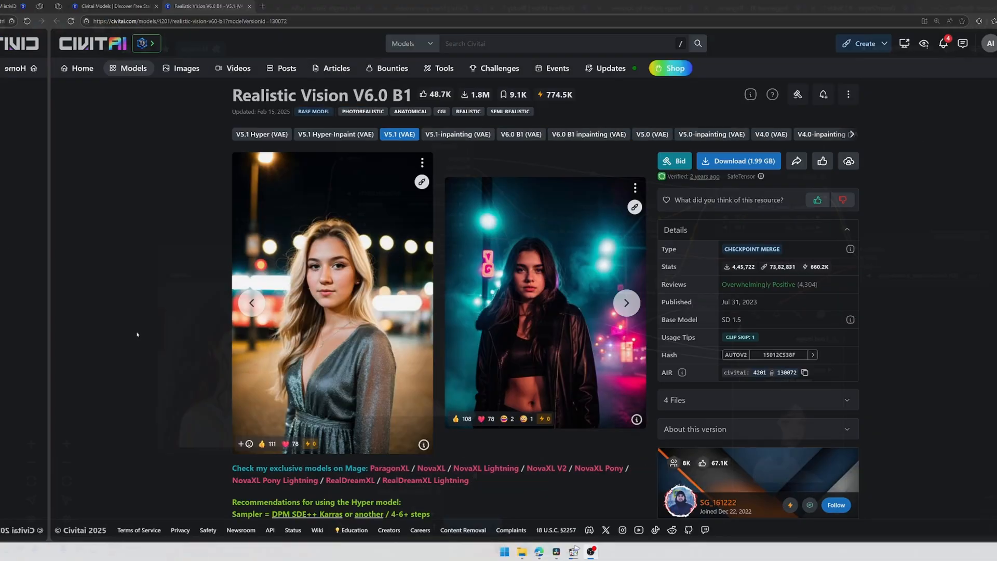
Scroll Realistic Vision's discussion comments, then go to the Juggernaut XL model page
{"action": "scroll", "scroll_direction": "down", "scroll_amount": 3}
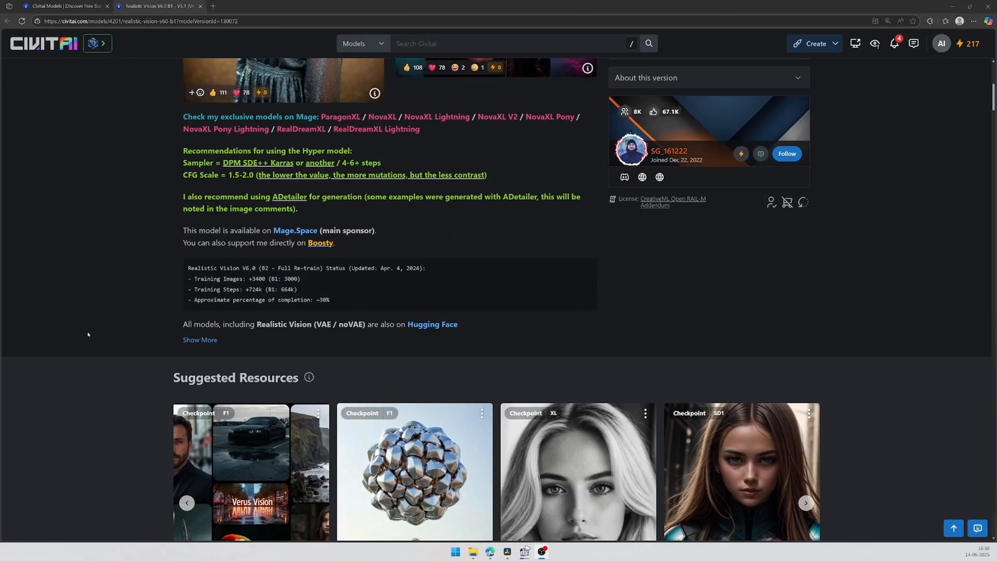
{"action": "scroll", "scroll_direction": "down", "scroll_amount": 3}
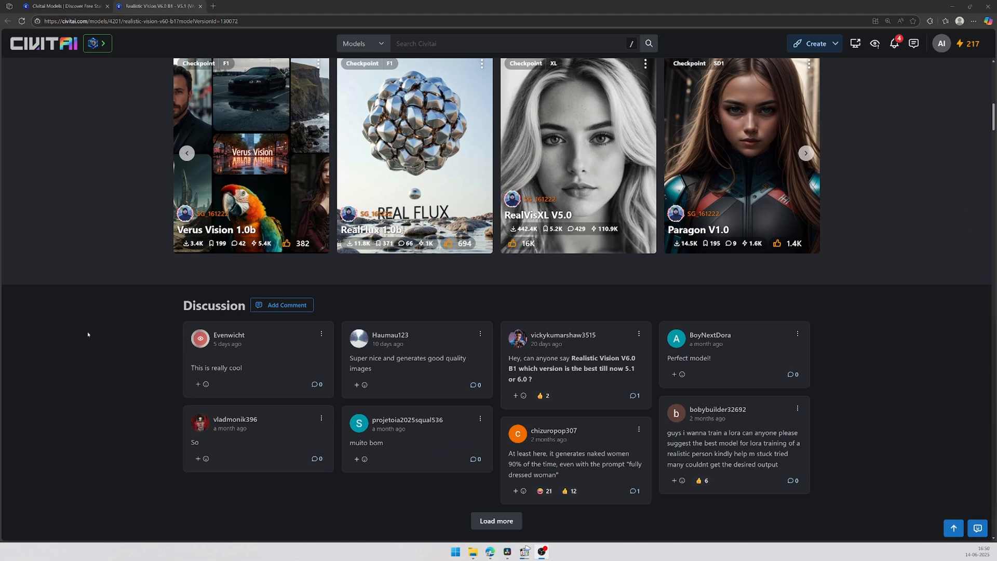
{"action": "left_click_drag", "start_coordinate": [192, 368], "coordinate": [229, 367]}
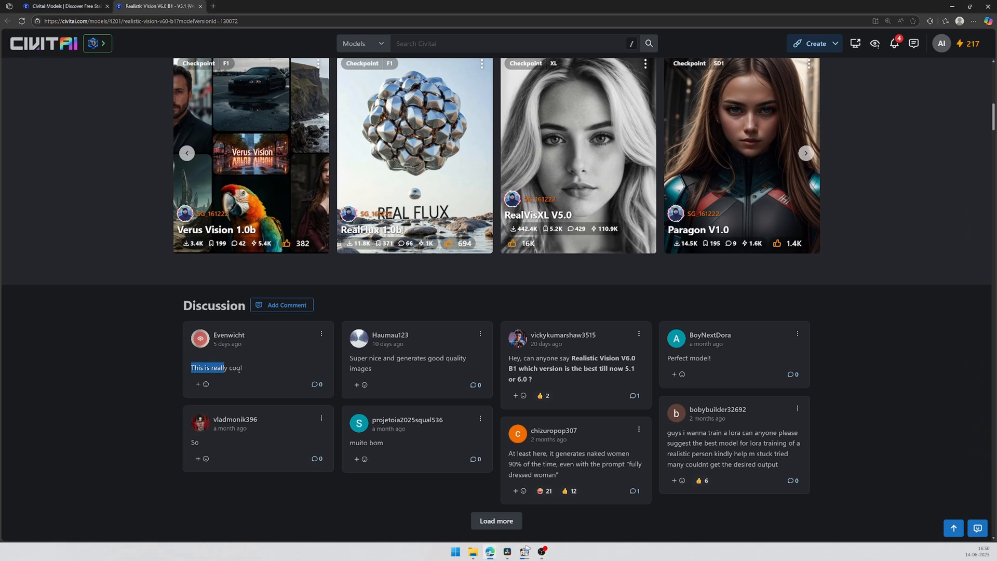
{"action": "scroll", "scroll_direction": "down", "scroll_amount": 3}
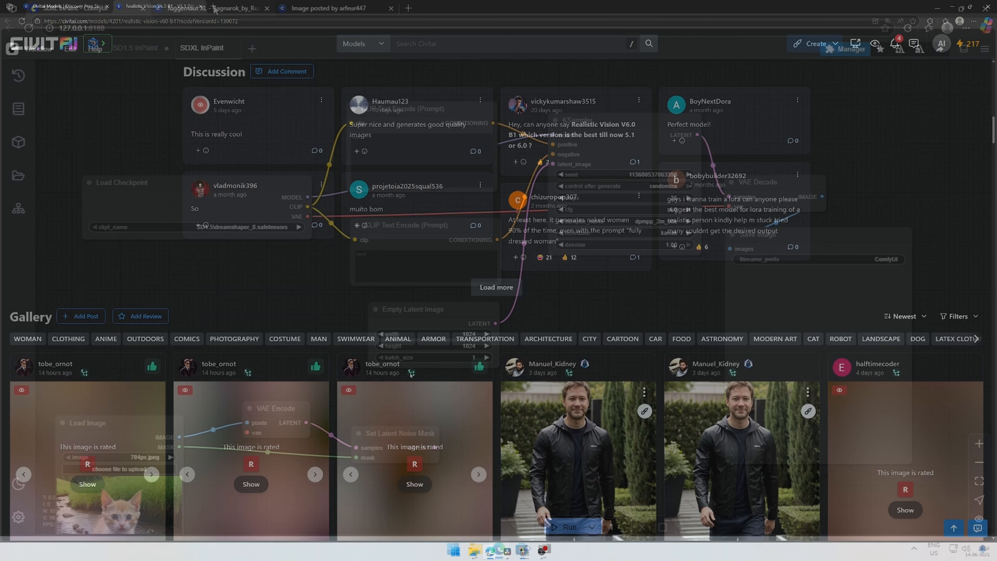
{"action": "left_click", "coordinate": [209, 8]}
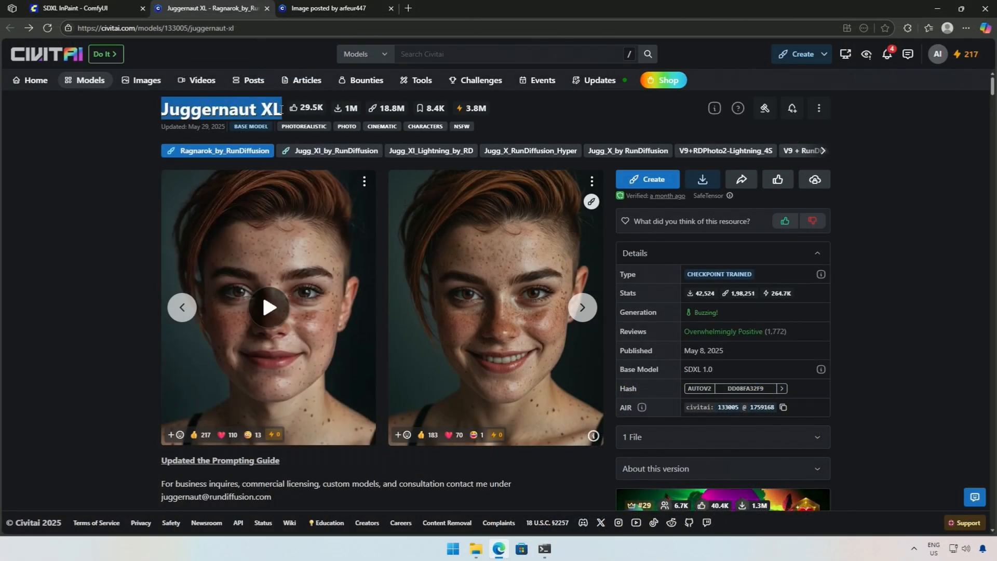
Paste the Civitai redhead prompt and negative prompt into SDXL, then pick juggernautXL
{"action": "left_click", "coordinate": [85, 8]}
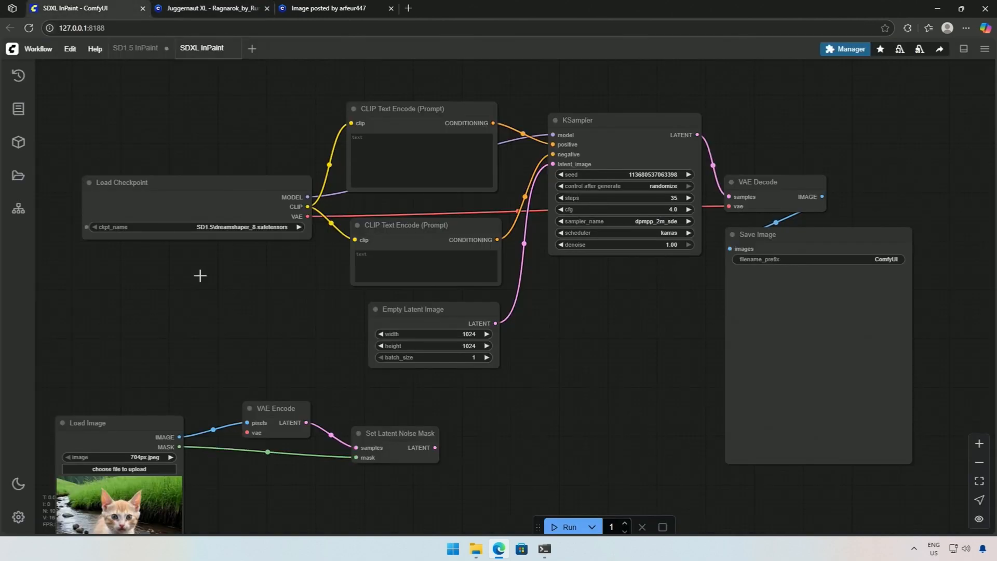
{"action": "left_click_drag", "start_coordinate": [199, 275], "coordinate": [454, 428]}
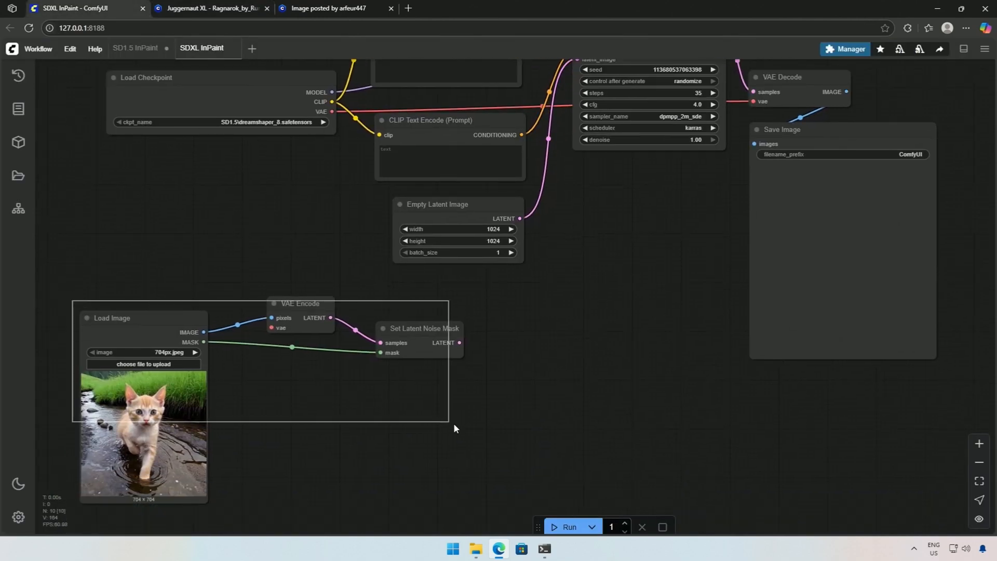
{"action": "left_click", "coordinate": [331, 9]}
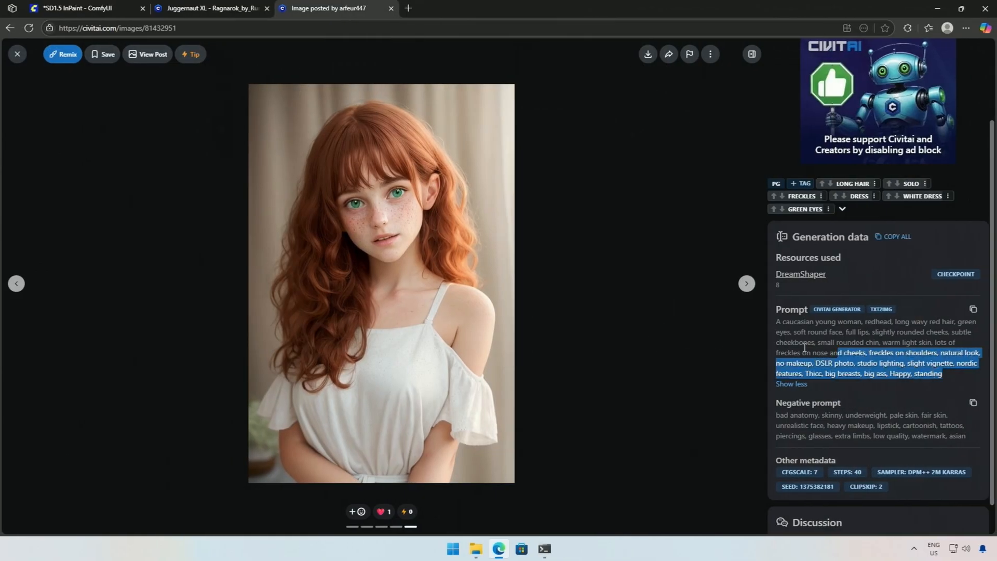
{"action": "left_click", "coordinate": [82, 8]}
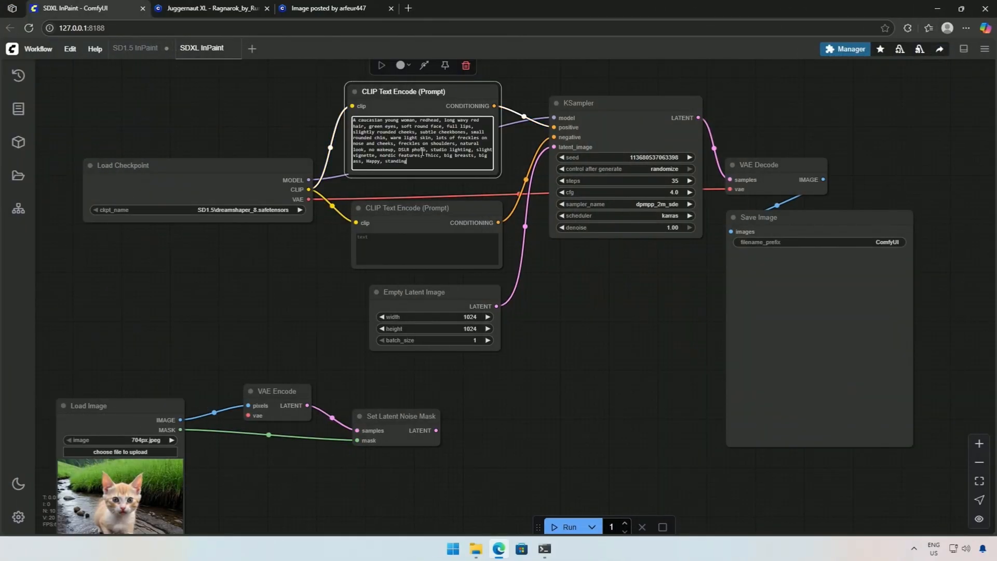
{"action": "left_click", "coordinate": [328, 8]}
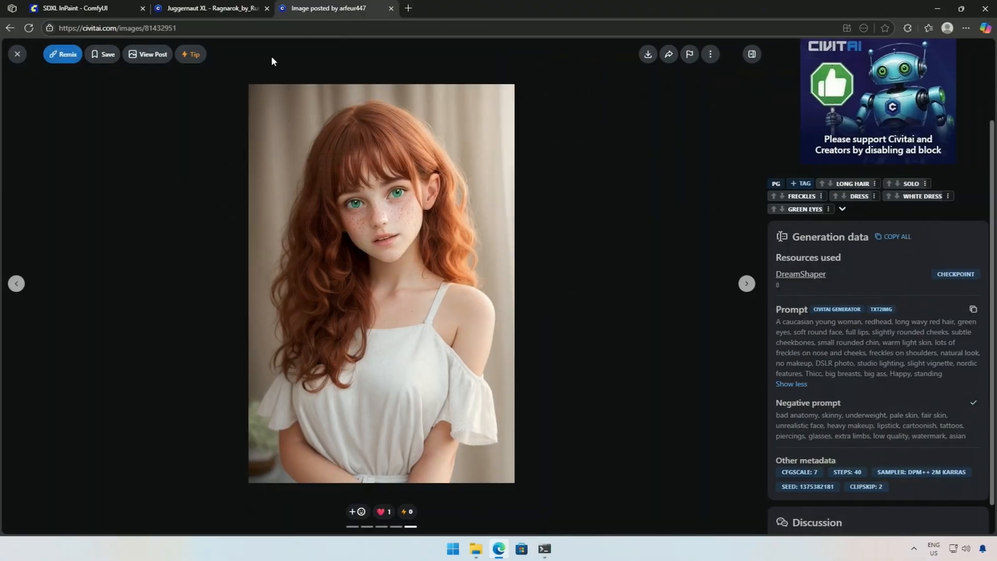
{"action": "left_click", "coordinate": [83, 9]}
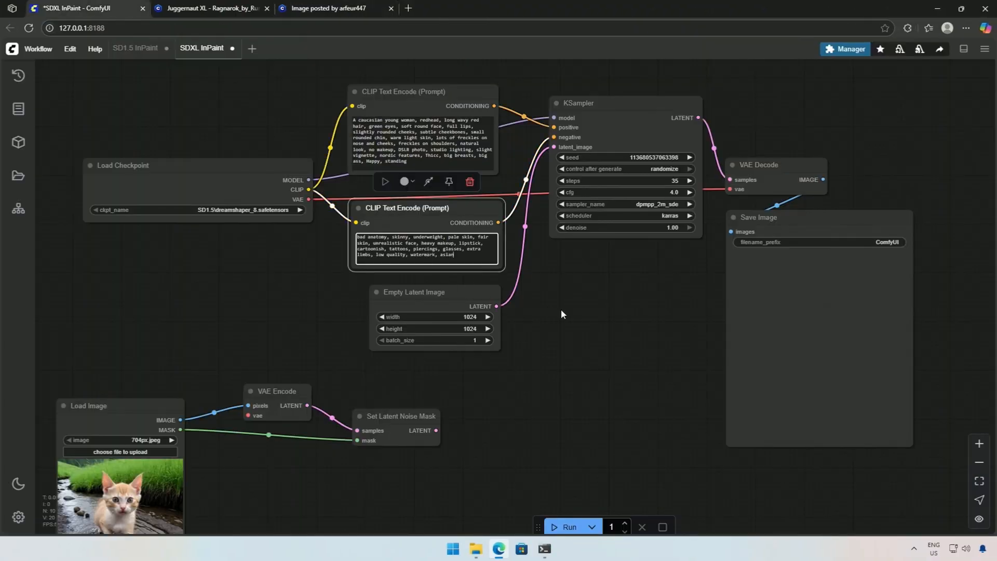
{"action": "left_click", "coordinate": [569, 529]}
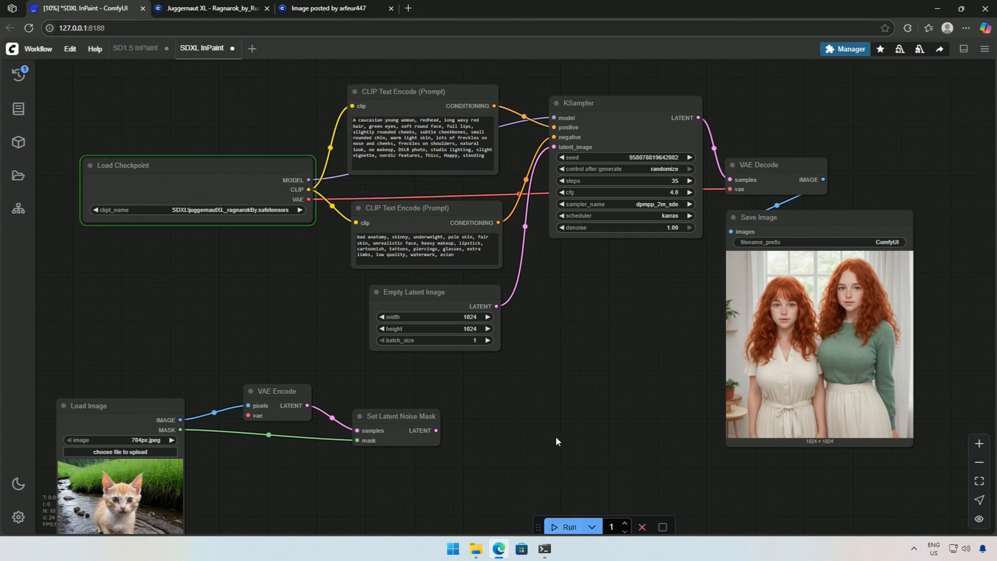
Queue more Juggernaut XL redhead portraits, then open the SD1.5 redhead image's mask
{"action": "left_click", "coordinate": [568, 526]}
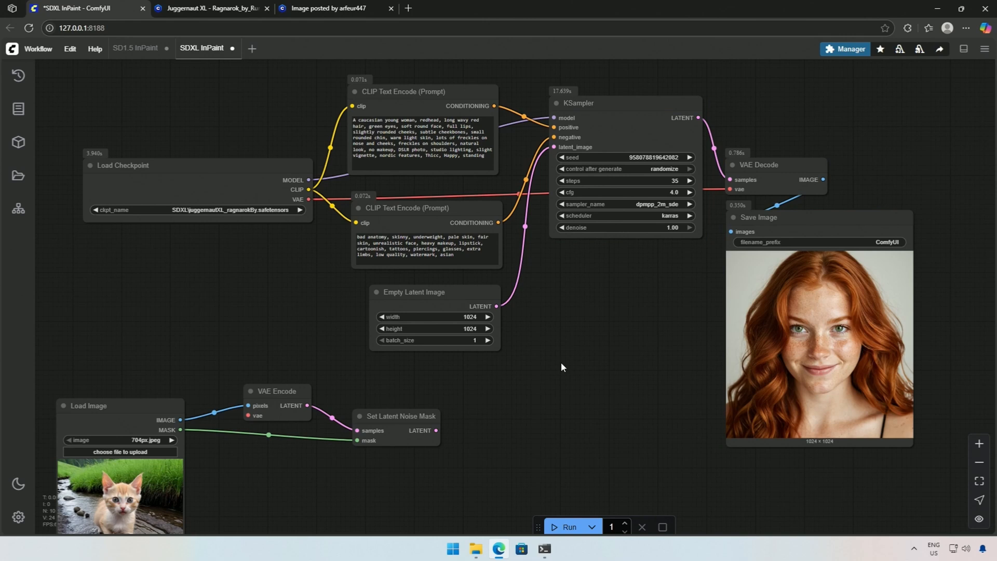
{"action": "left_click", "coordinate": [567, 526]}
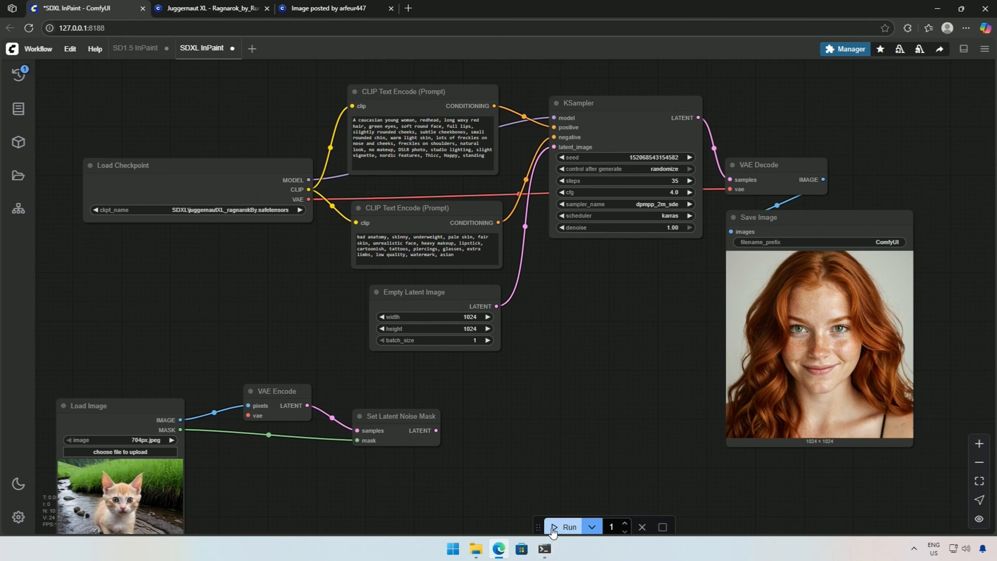
{"action": "left_click", "coordinate": [568, 526]}
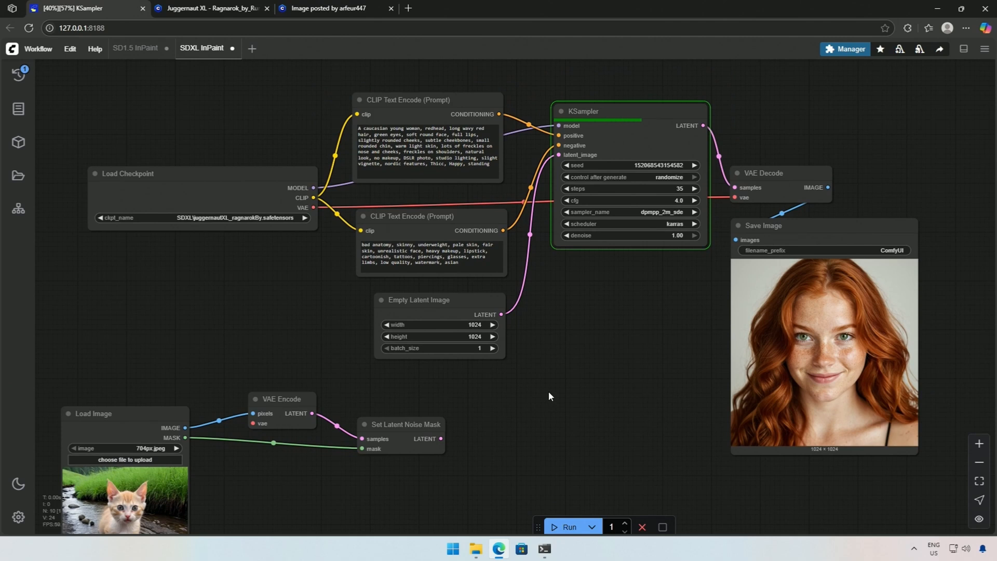
{"action": "left_click", "coordinate": [135, 48]}
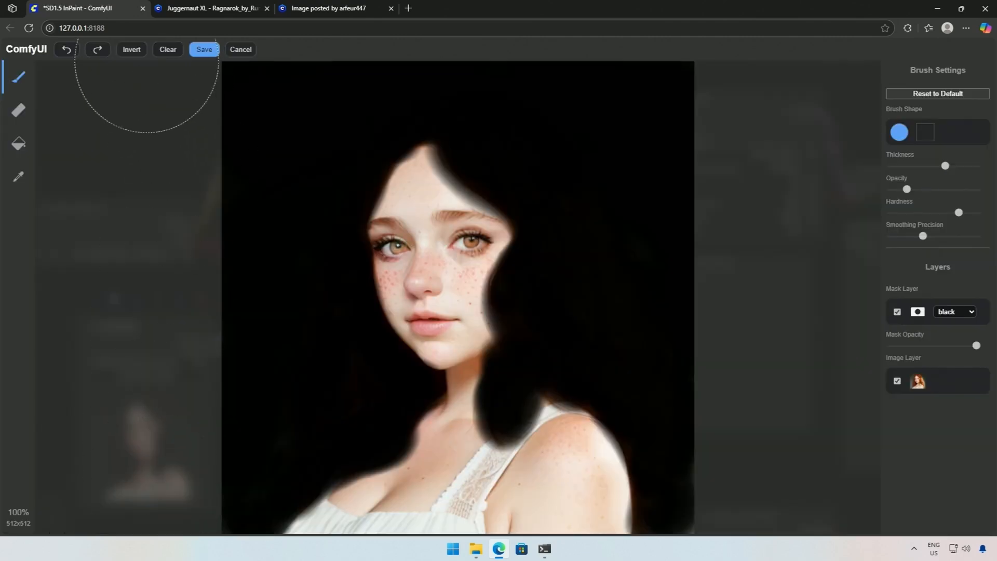
Clear and save the hair mask, then load ComfyUI_00010_.png into the SDXL workflow
{"action": "left_click", "coordinate": [204, 49]}
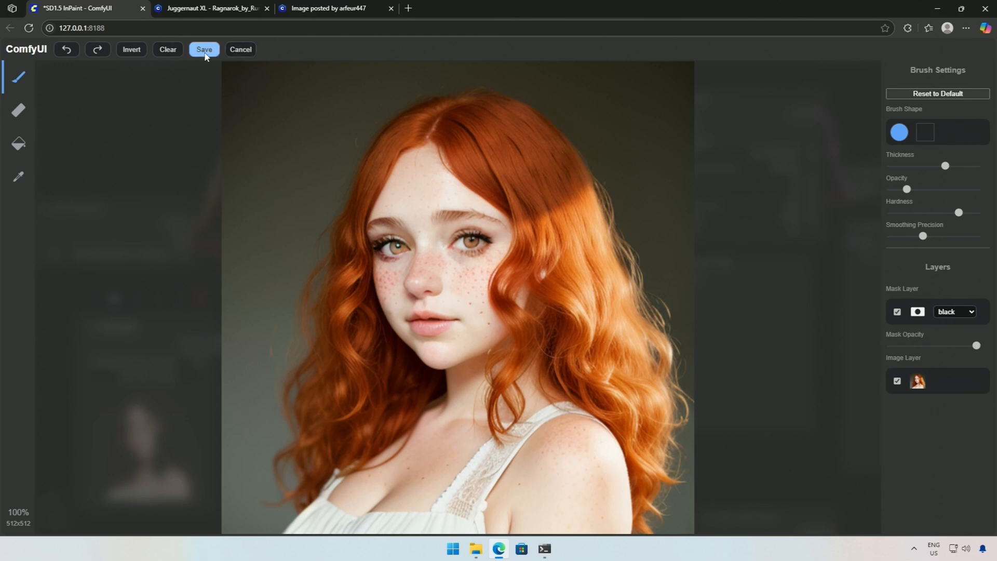
{"action": "left_click", "coordinate": [204, 50]}
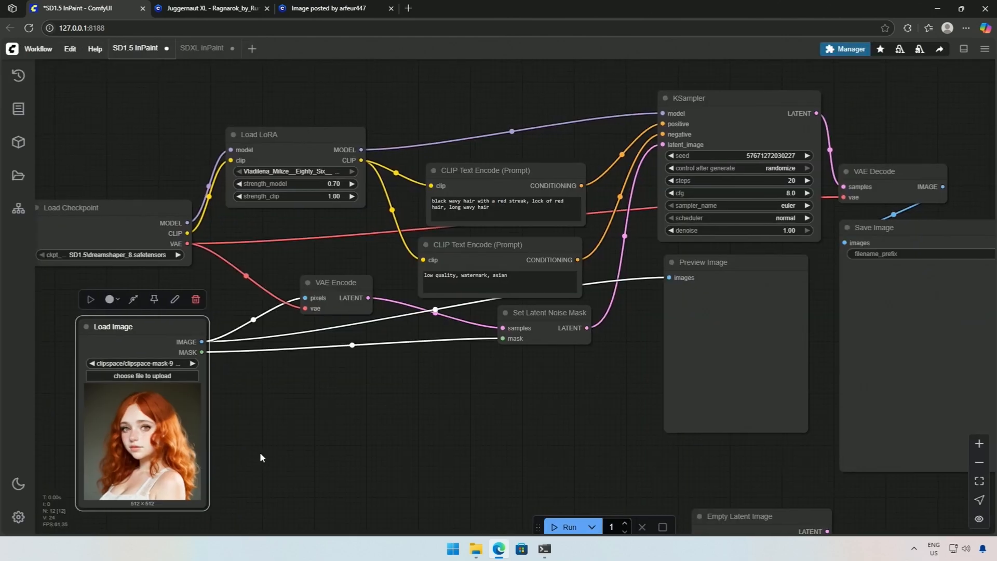
{"action": "left_click", "coordinate": [202, 48]}
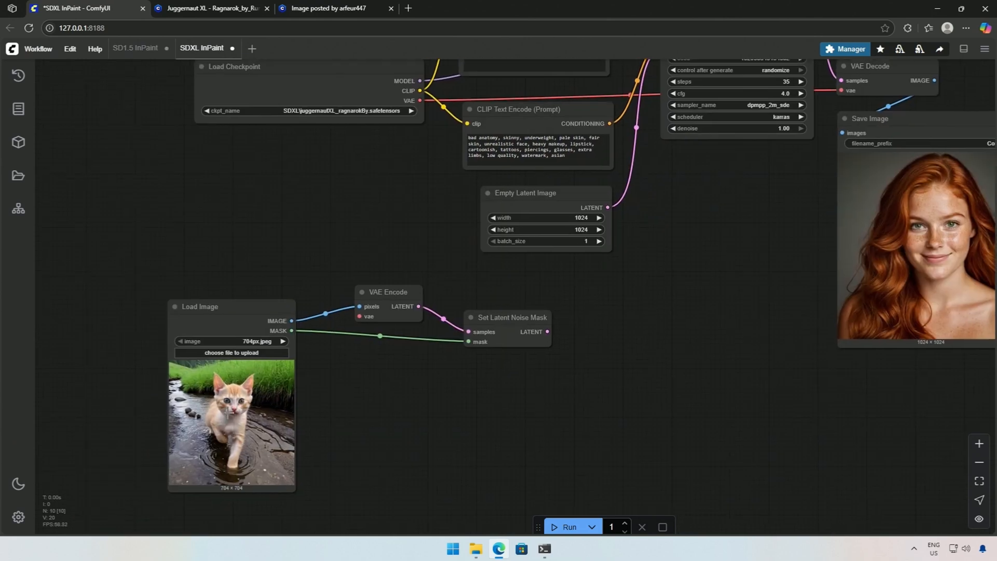
{"action": "left_click", "coordinate": [231, 353]}
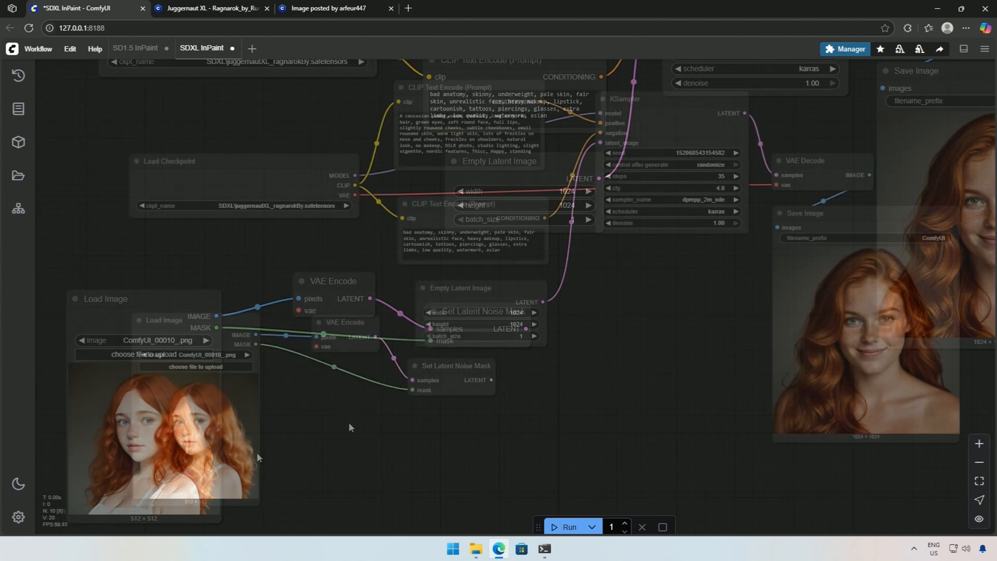
Add an Upscale Image node fed by Load Image, plus a Save Image node
{"action": "type", "text": "u"}
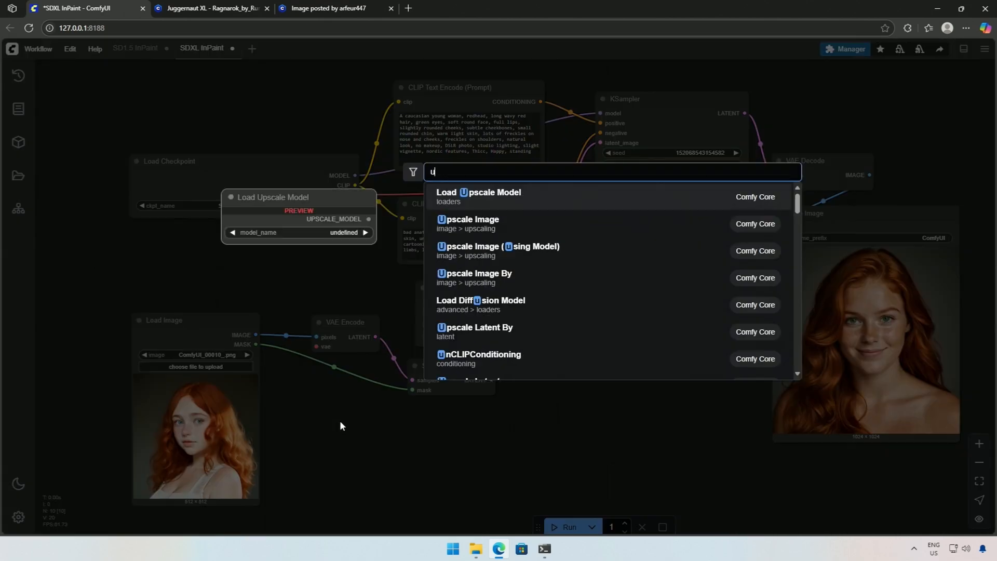
{"action": "type", "text": "p"}
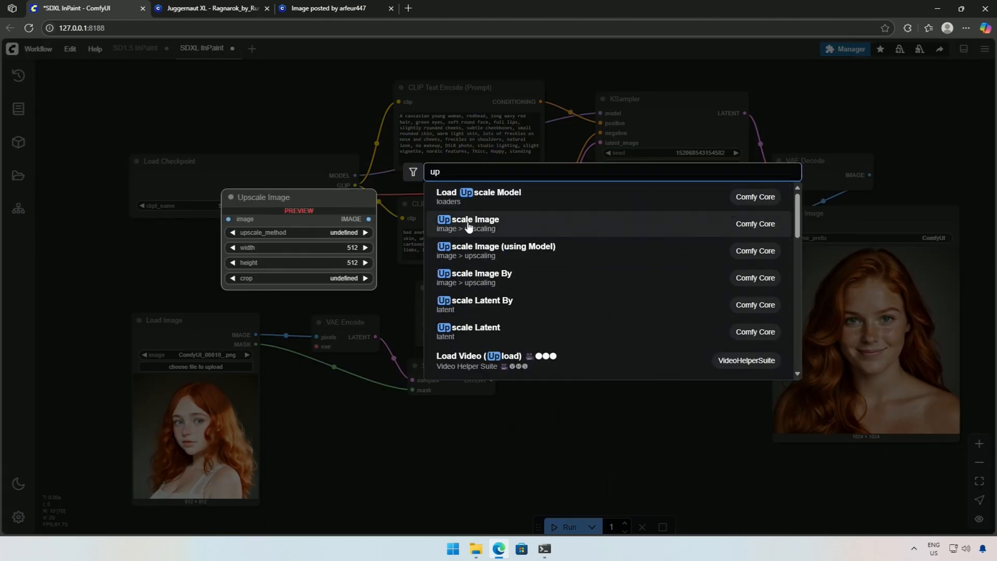
{"action": "left_click", "coordinate": [471, 219]}
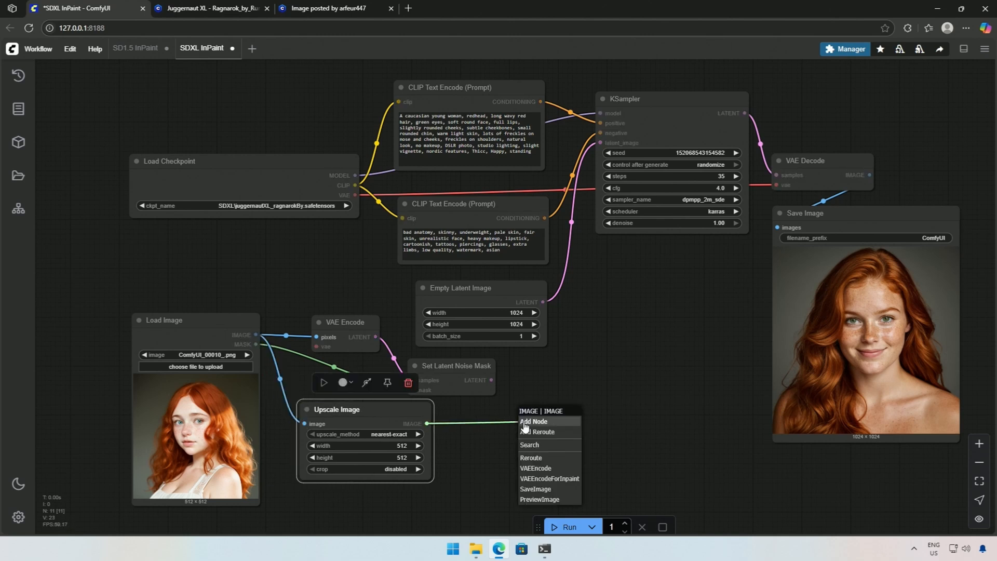
{"action": "left_click", "coordinate": [536, 491]}
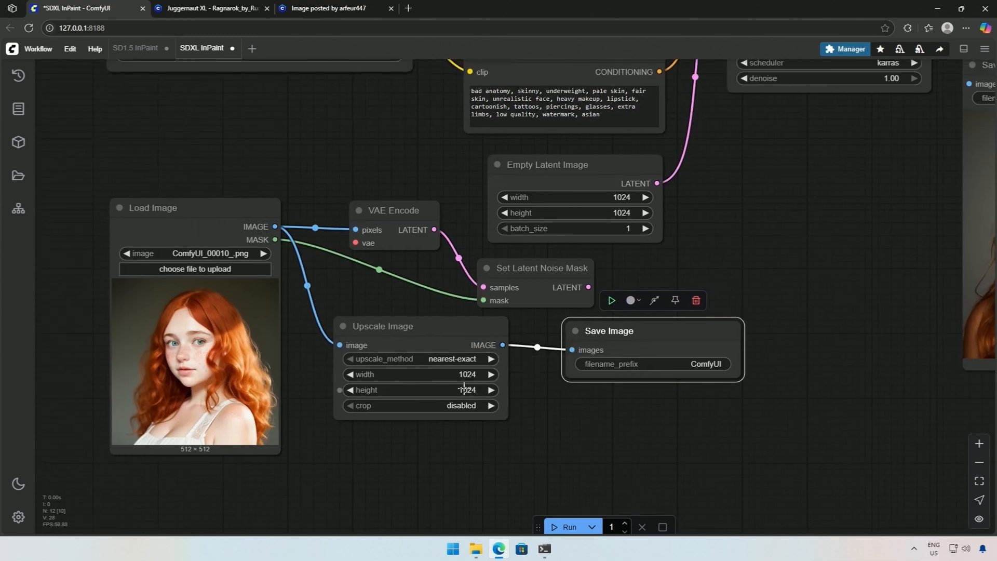
Set the upscale to 1024×1024 with lanczos and run the upscale-and-save branch
{"action": "left_click", "coordinate": [451, 359]}
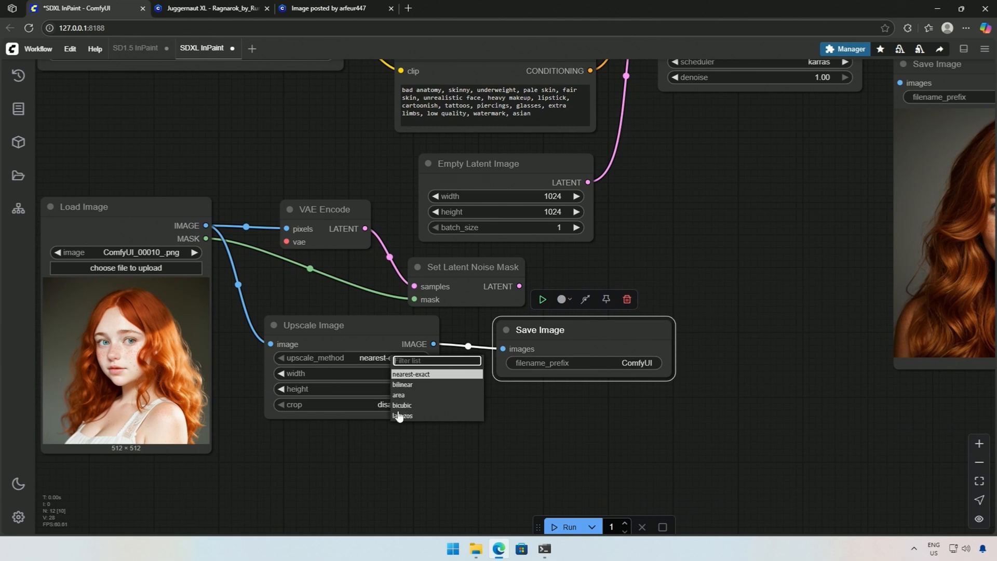
{"action": "left_click", "coordinate": [402, 416]}
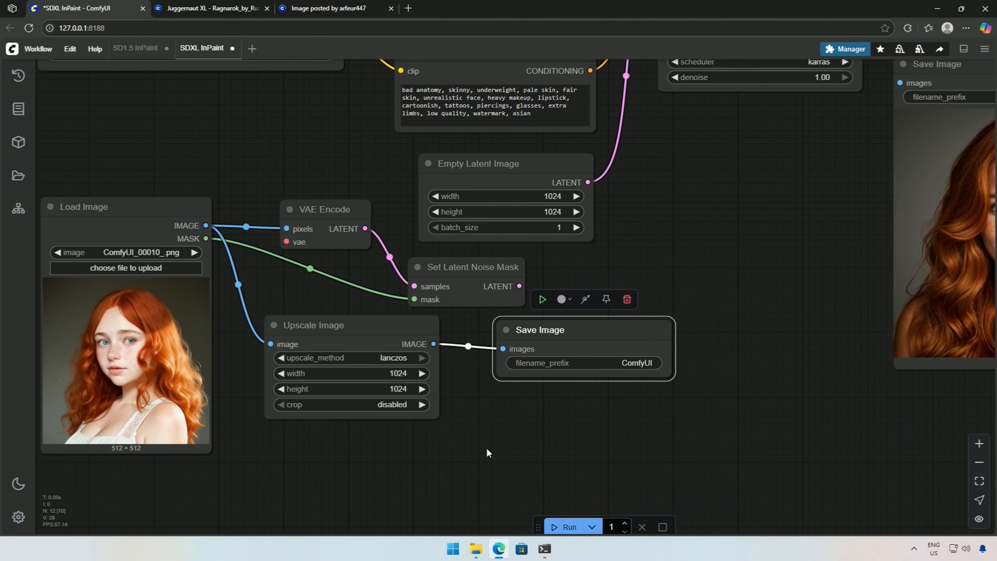
{"action": "left_click", "coordinate": [541, 299]}
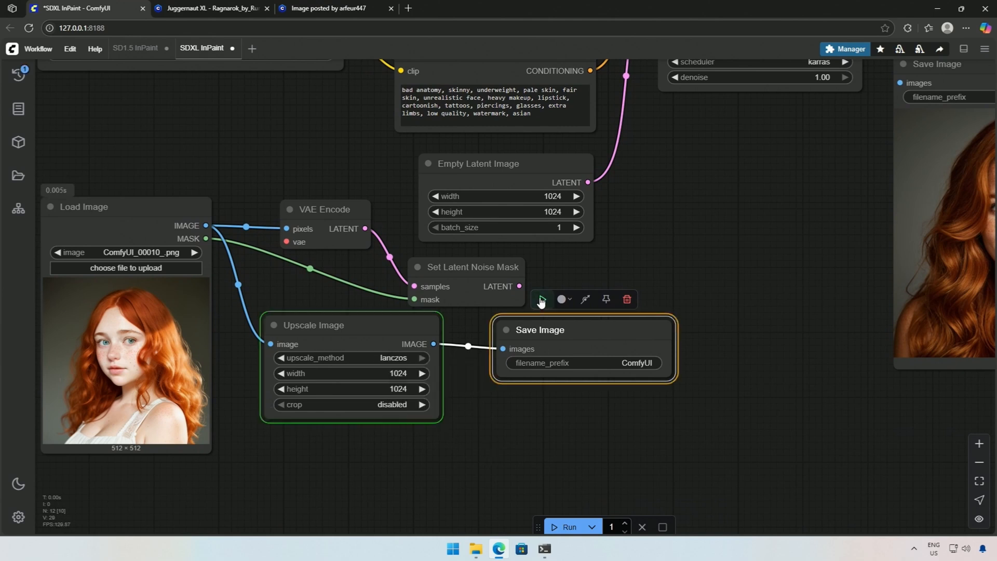
{"action": "left_click", "coordinate": [568, 526]}
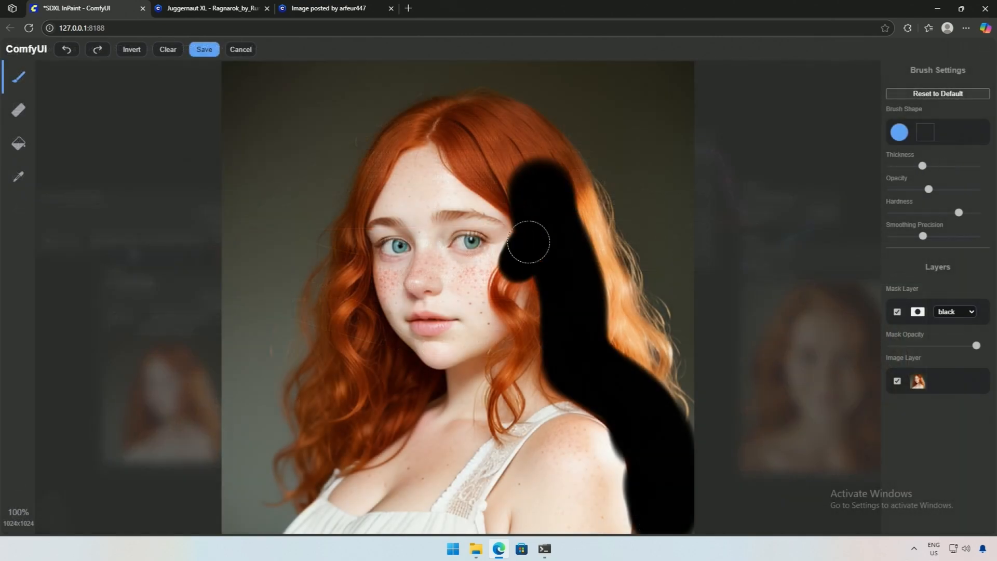
Mask the redhead's hair and run the 'Purple long wavy hair' inpaint
{"action": "left_click_drag", "start_coordinate": [528, 241], "coordinate": [623, 340]}
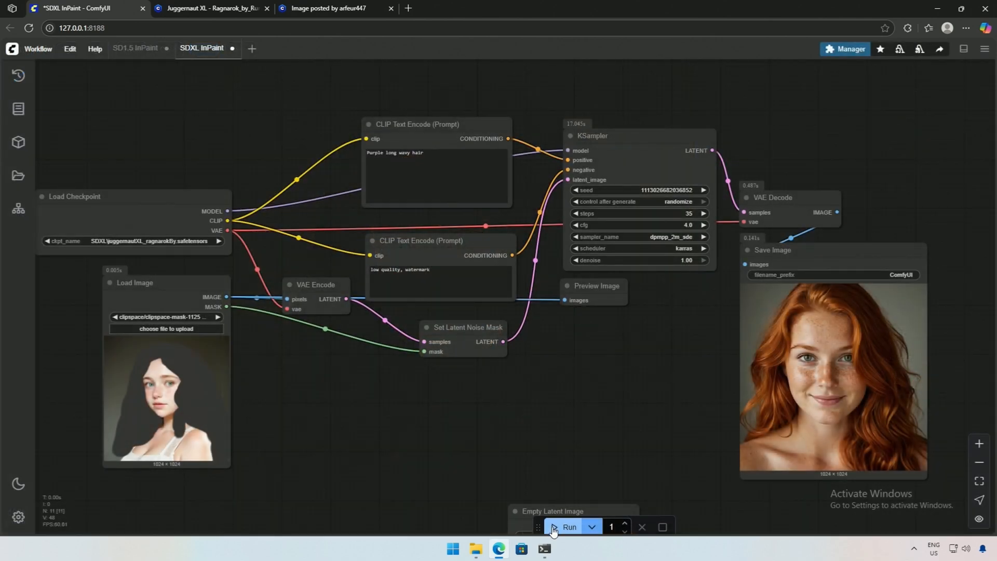
{"action": "left_click", "coordinate": [568, 527]}
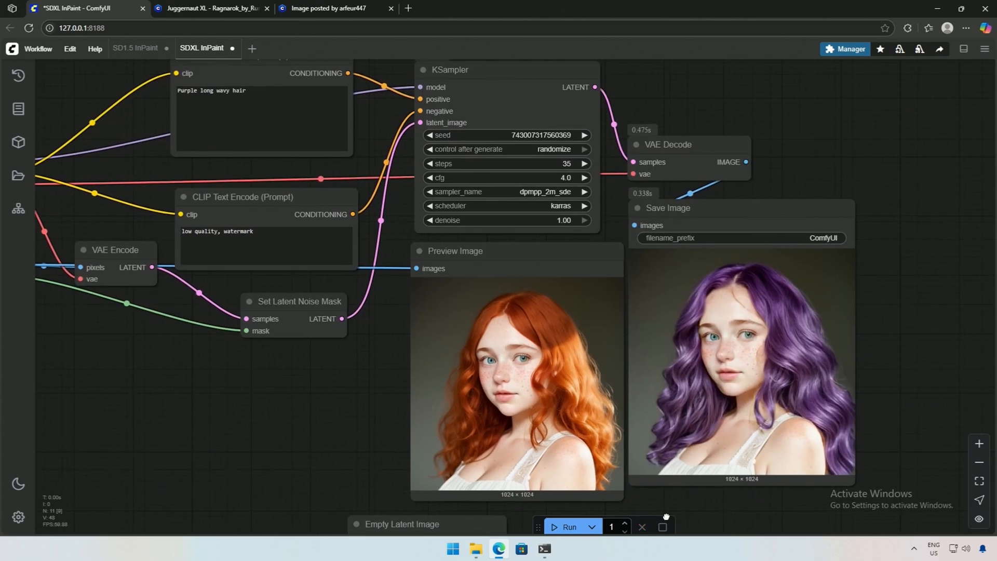
{"action": "mouse_move", "coordinate": [965, 375]}
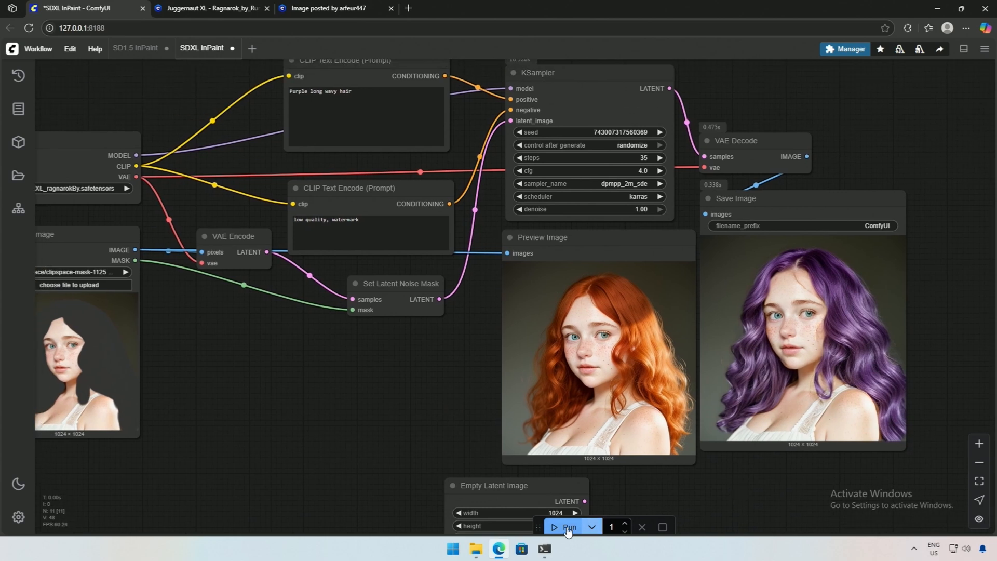
Queue four more purple-hair inpainting runs with randomized seeds
{"action": "left_click", "coordinate": [566, 526]}
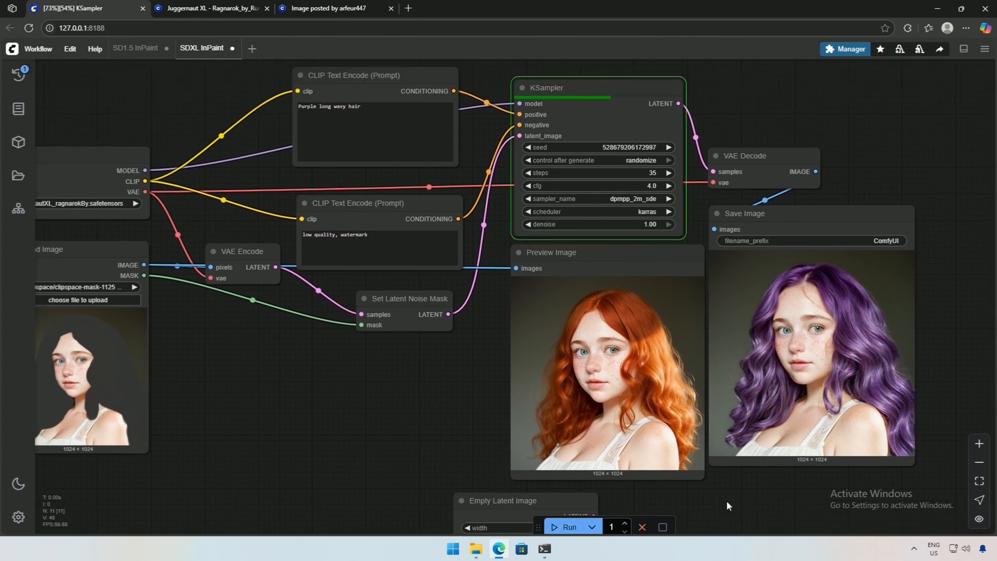
{"action": "left_click", "coordinate": [568, 526]}
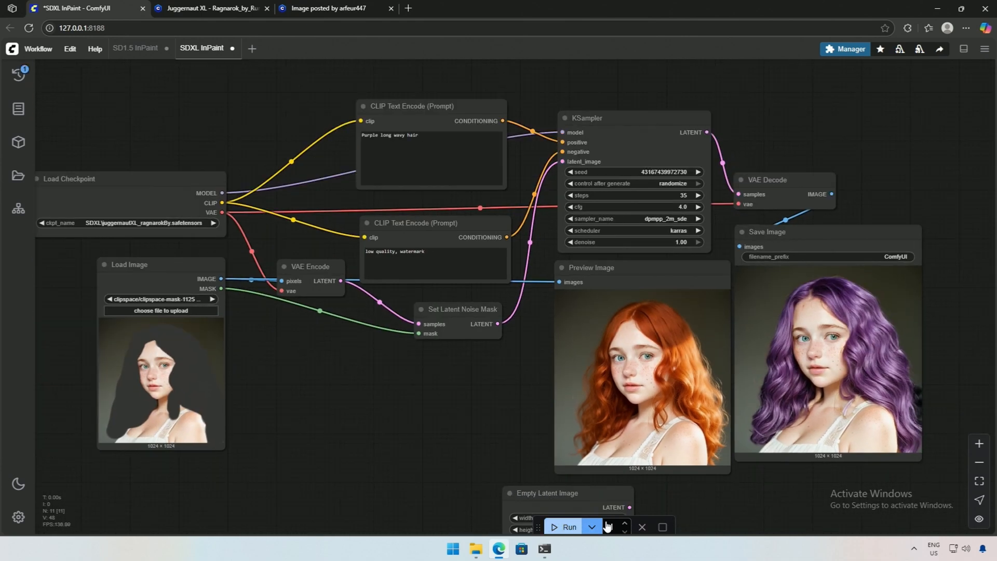
{"action": "left_click", "coordinate": [564, 526]}
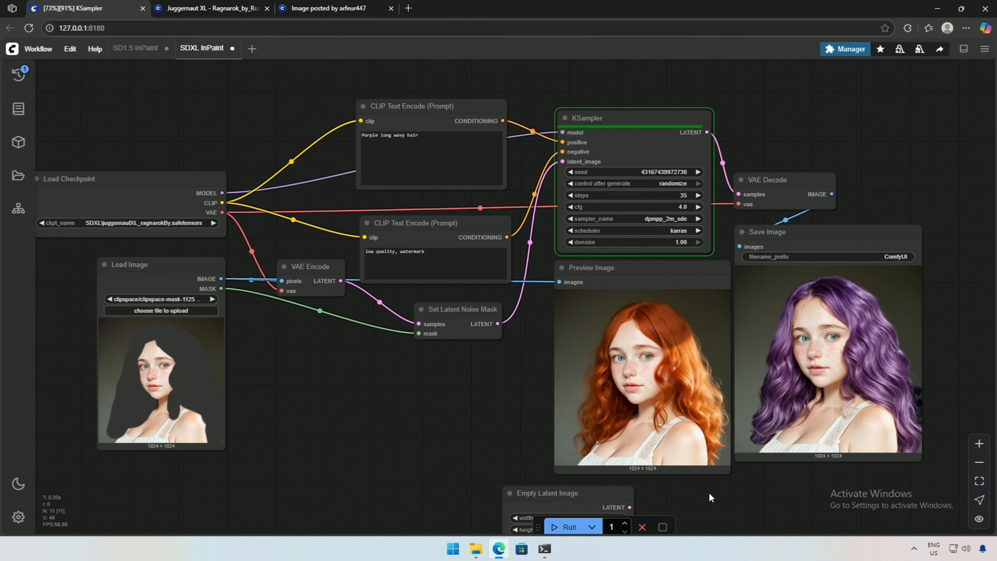
{"action": "left_click", "coordinate": [569, 527]}
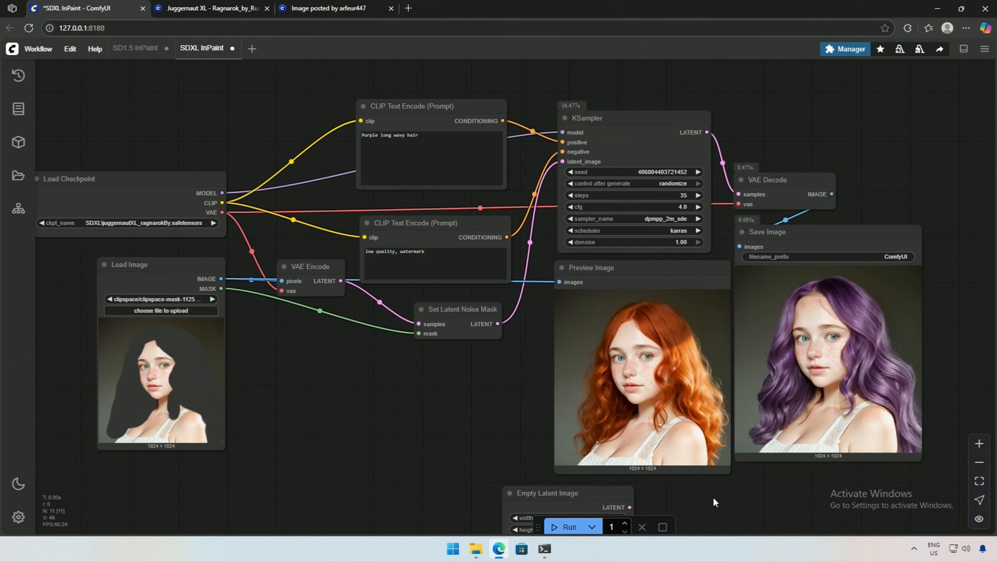
{"action": "mouse_move", "coordinate": [393, 456]}
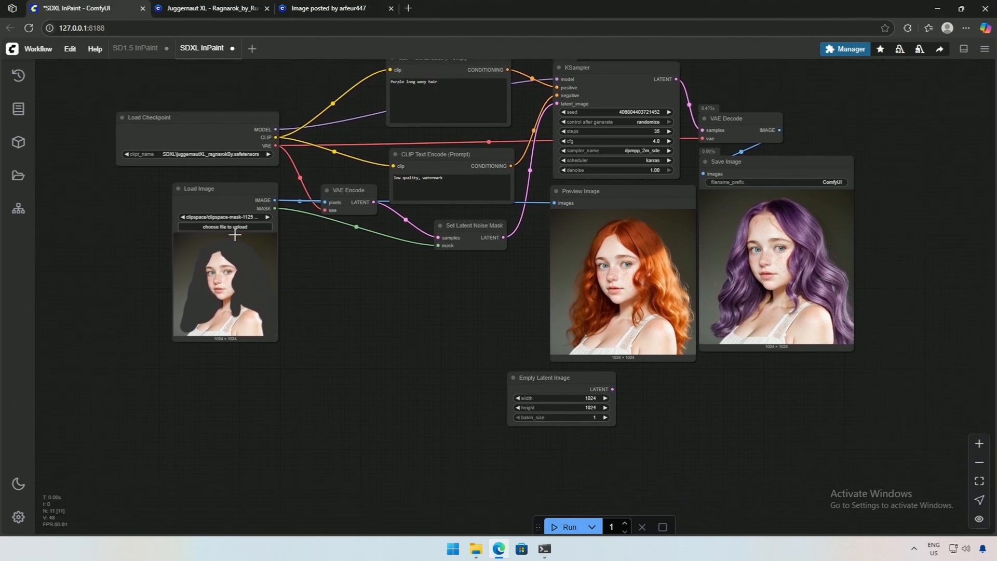
Load the purple-haired result, then select 'warm light skin' in the Civitai prompt
{"action": "left_click", "coordinate": [199, 188]}
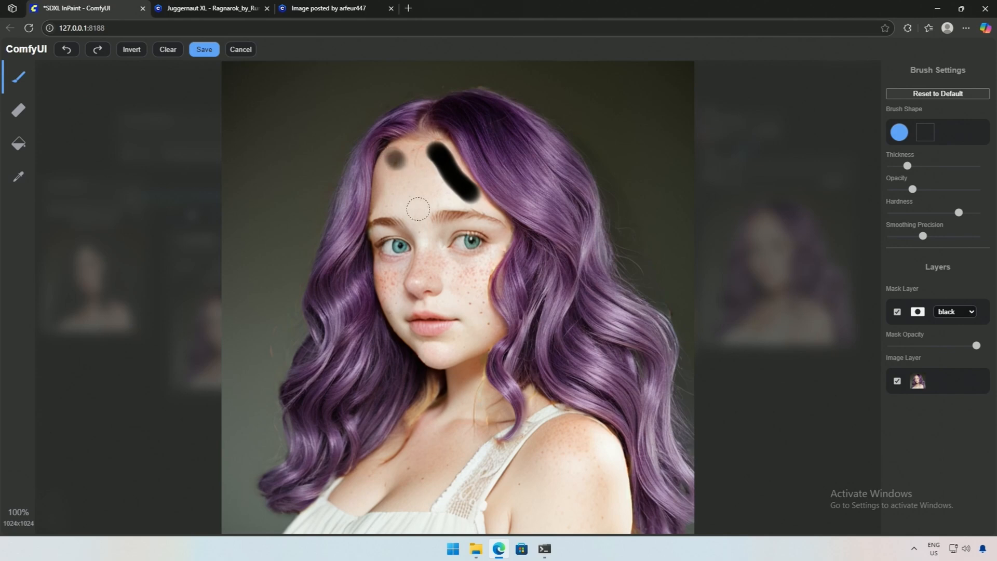
{"action": "left_click", "coordinate": [331, 8]}
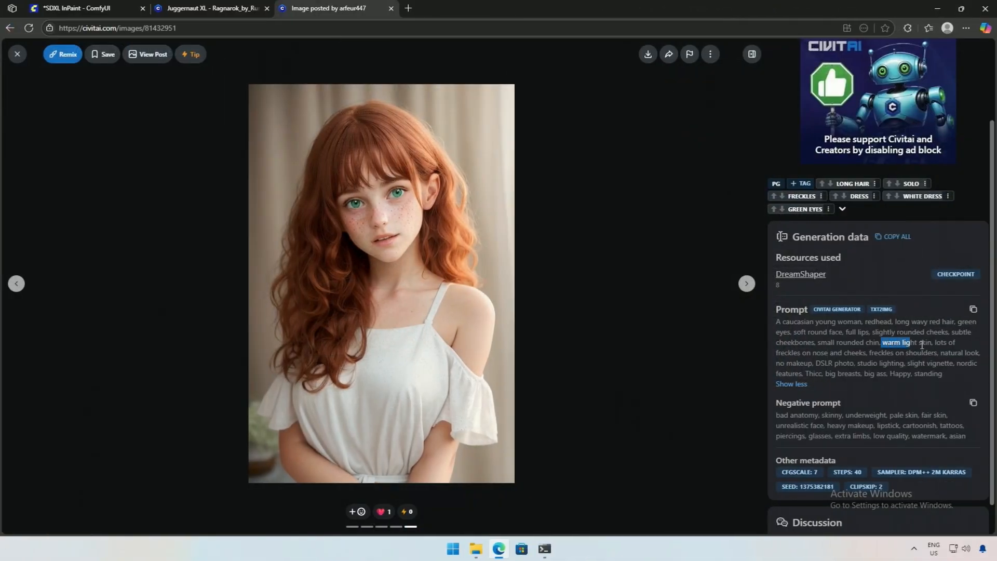
{"action": "double_click", "coordinate": [925, 342]}
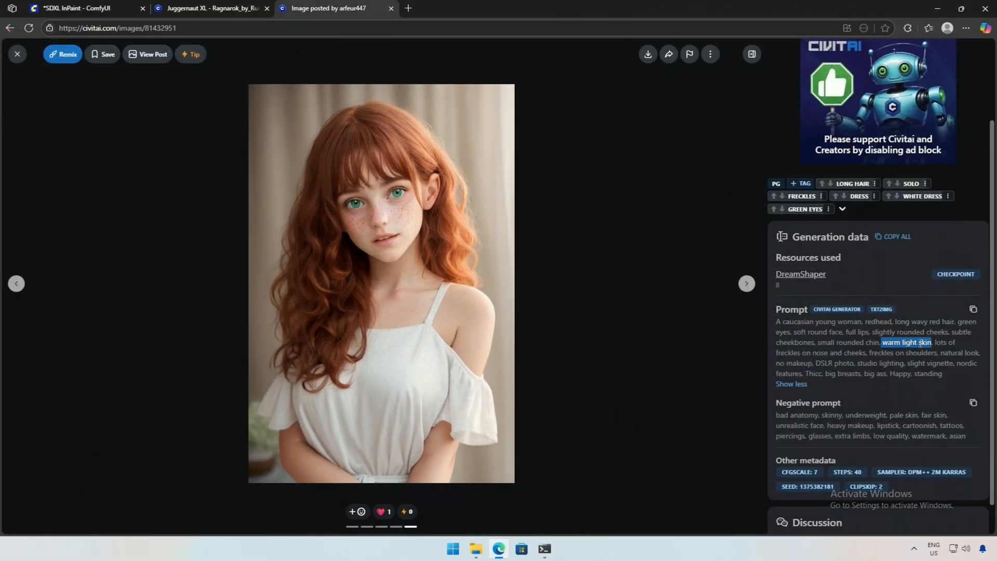
Change the positive prompt to 'warm light skin' and generate from the purple-haired image
{"action": "left_click", "coordinate": [85, 9]}
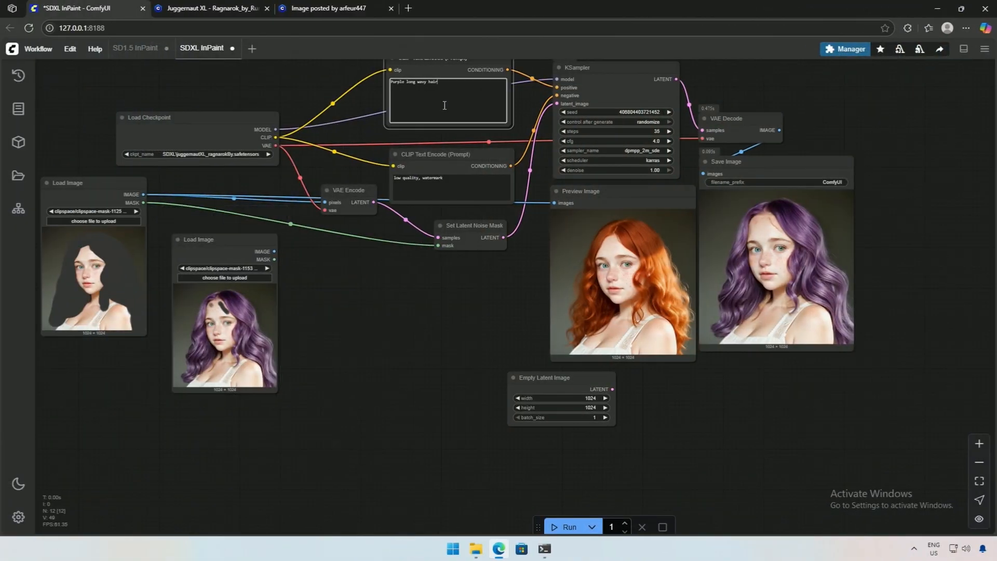
{"action": "type", "text": "warm light skin"}
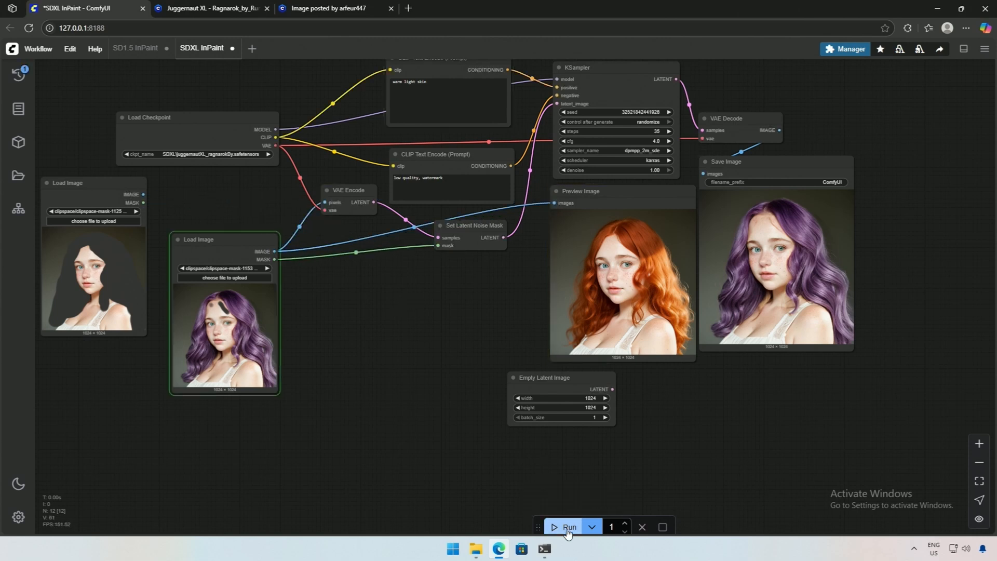
{"action": "left_click", "coordinate": [566, 529]}
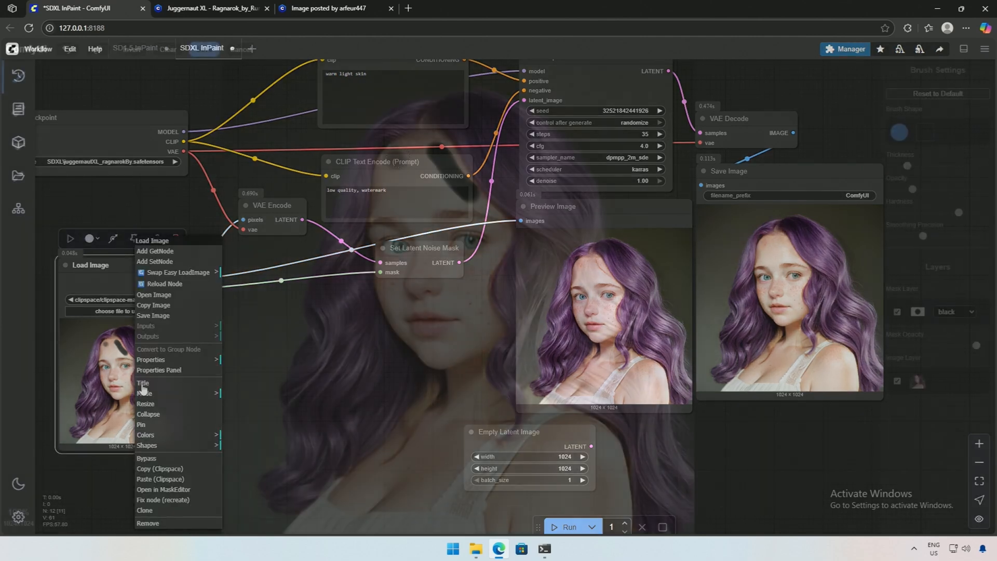
Open the purple-haired image in MaskEditor, clear the old forehead strokes, and paint the upper-right background
{"action": "left_click", "coordinate": [162, 489]}
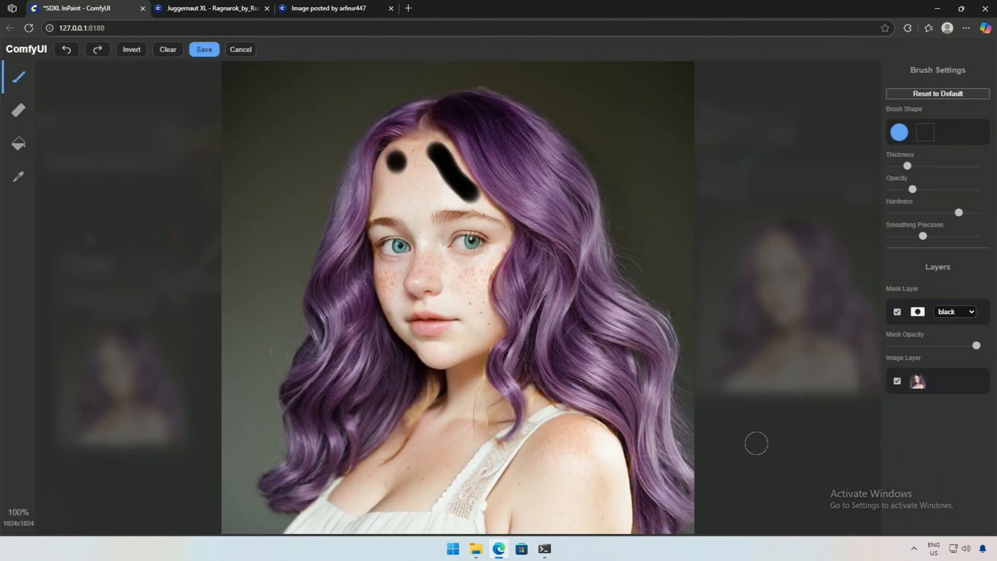
{"action": "left_click", "coordinate": [203, 49]}
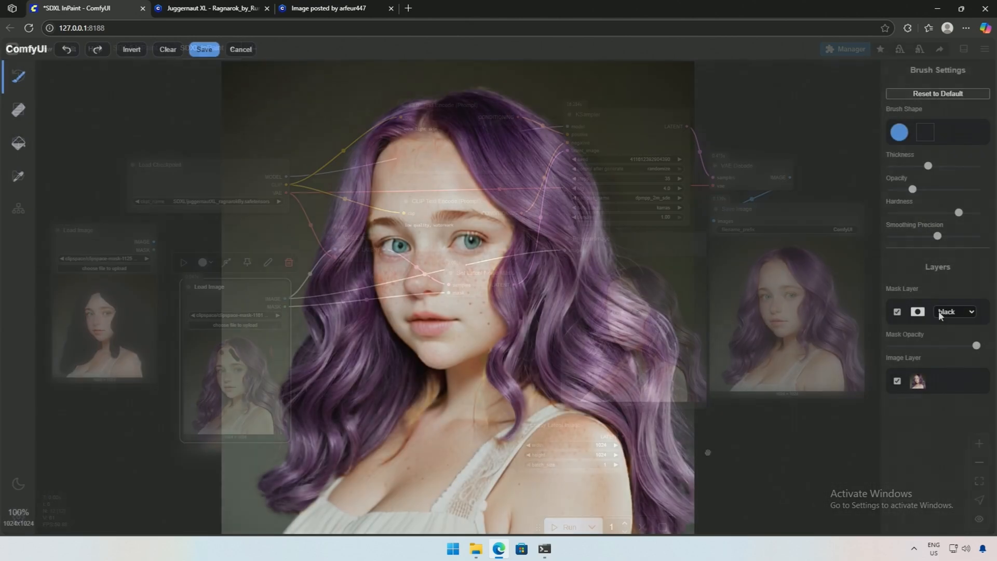
{"action": "left_click", "coordinate": [954, 312]}
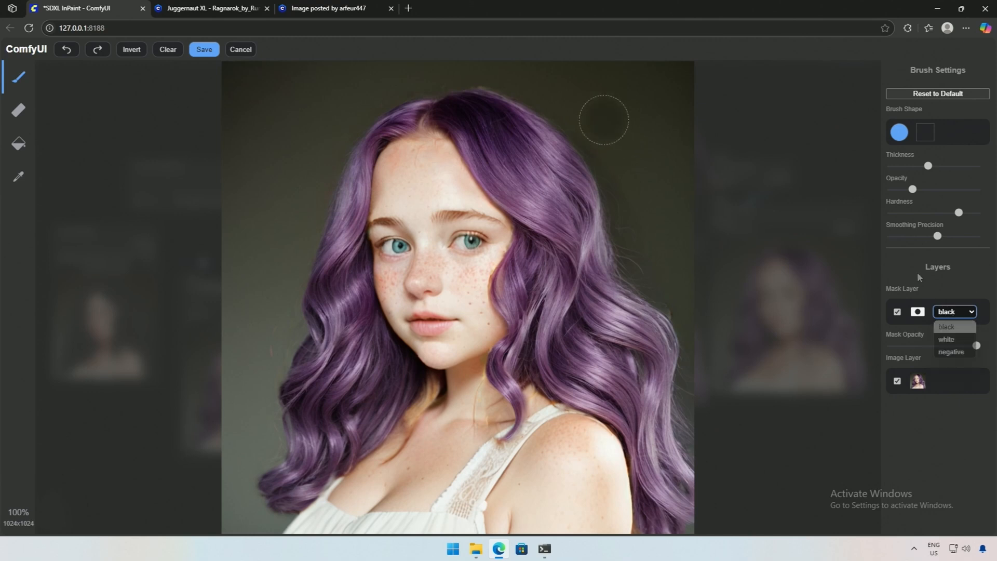
{"action": "left_click_drag", "start_coordinate": [604, 118], "coordinate": [674, 223]}
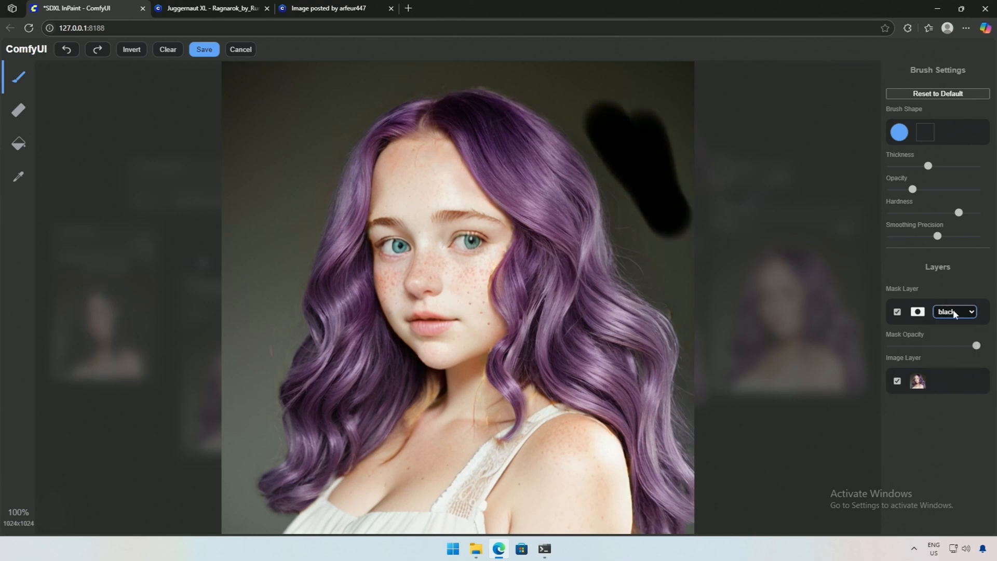
Try white and negative mask displays, toggle the photo layer, then mask the upper-left background and left hair
{"action": "left_click", "coordinate": [955, 312]}
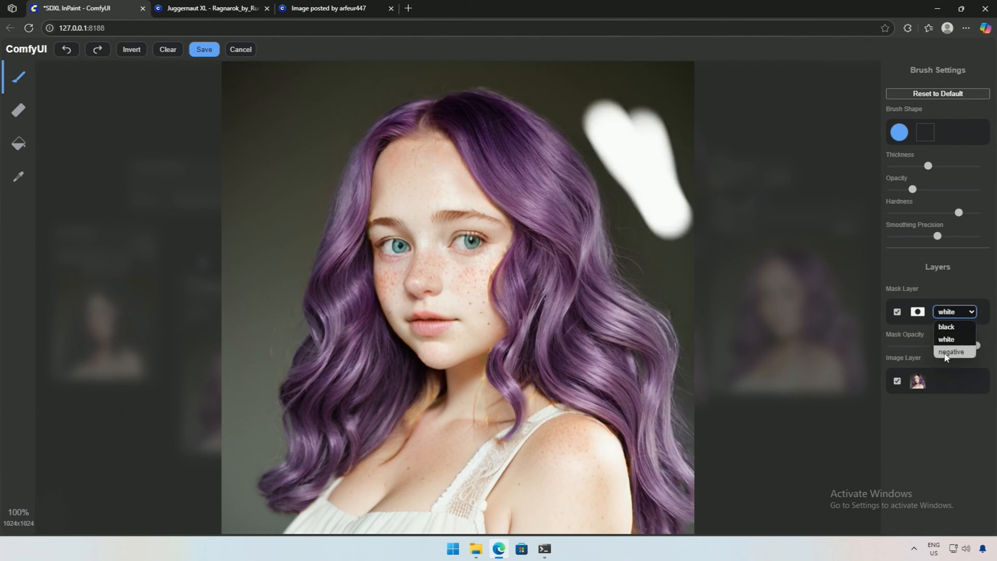
{"action": "left_click", "coordinate": [946, 327]}
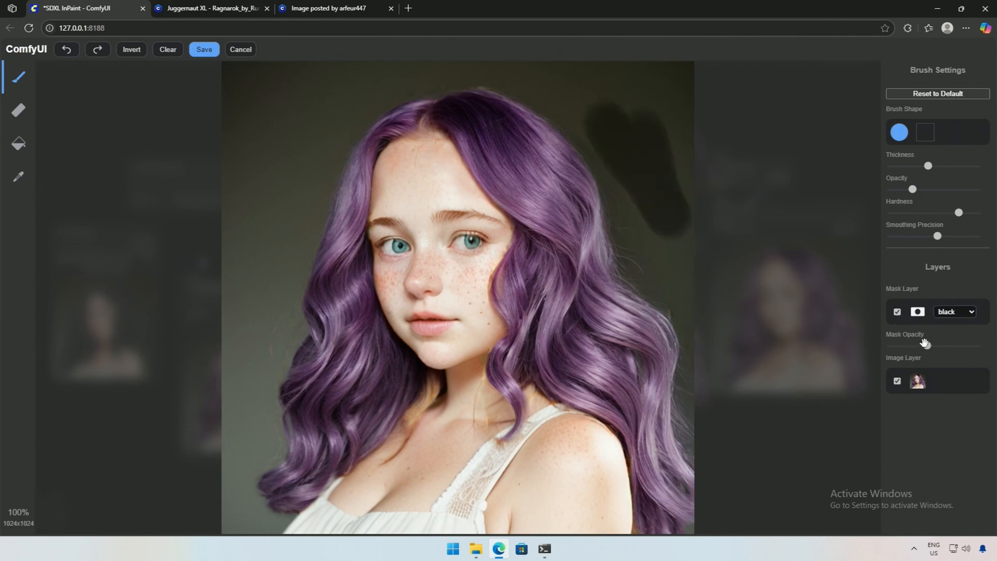
{"action": "left_click", "coordinate": [897, 380]}
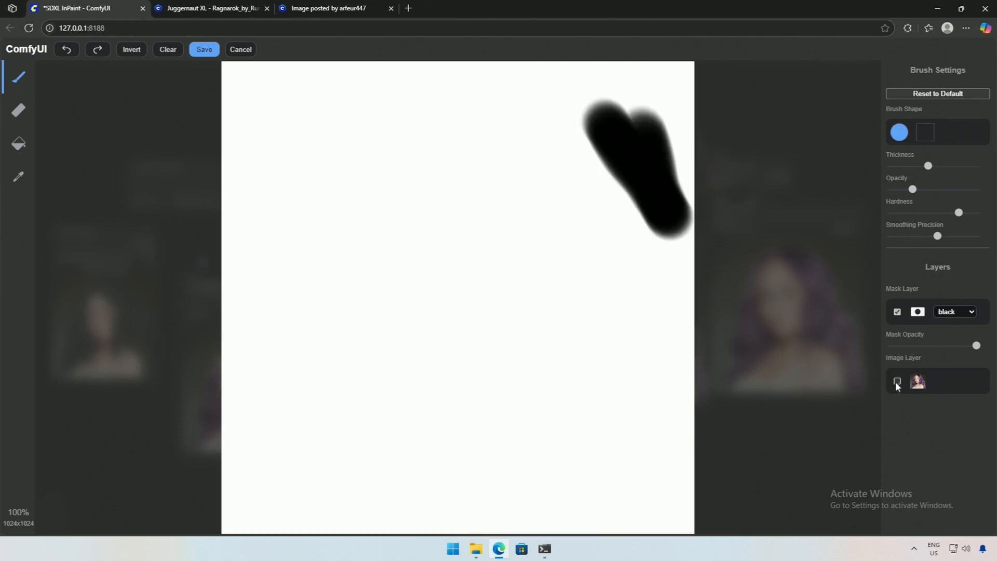
{"action": "left_click", "coordinate": [897, 381]}
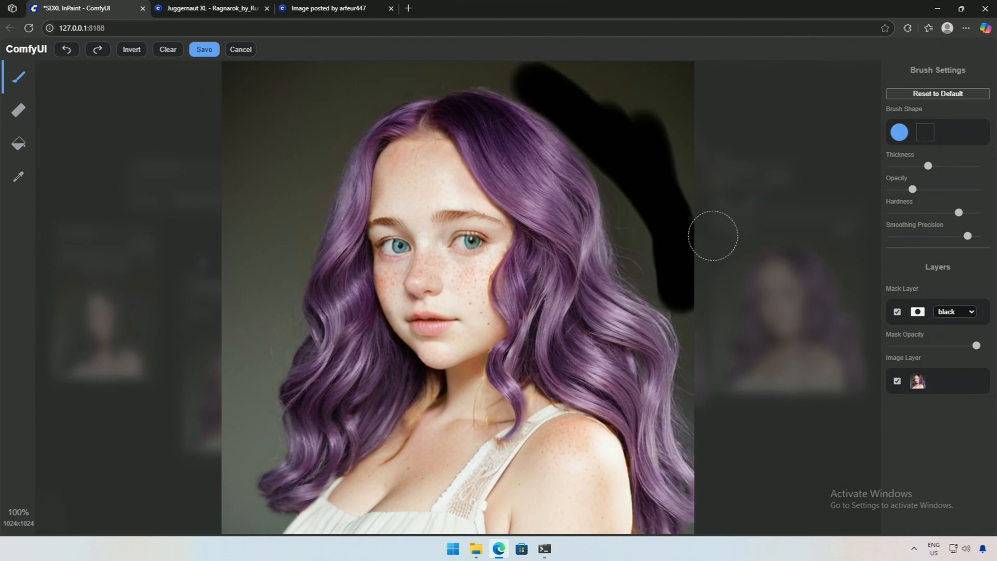
{"action": "mouse_move", "coordinate": [634, 140]}
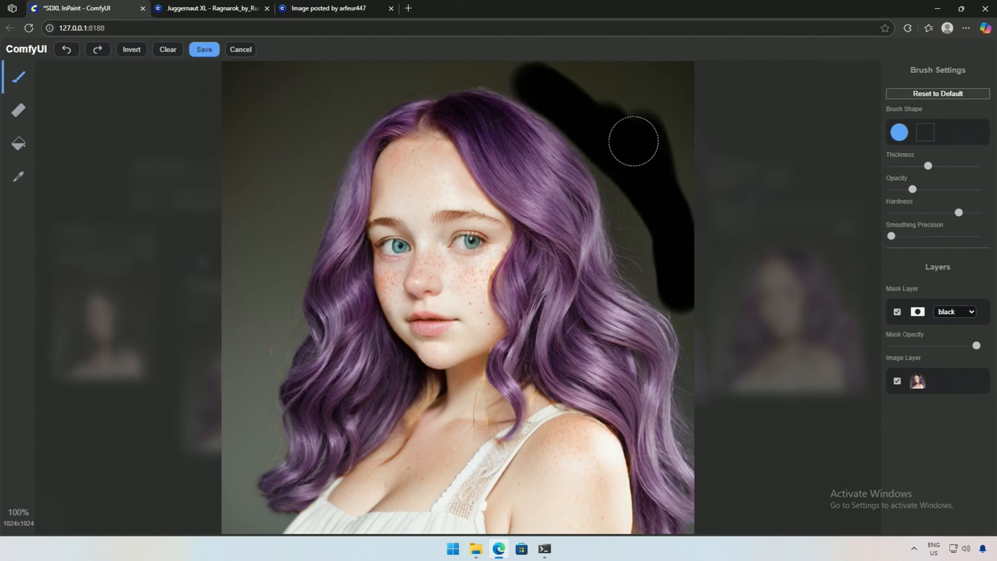
{"action": "left_click_drag", "start_coordinate": [634, 140], "coordinate": [241, 210]}
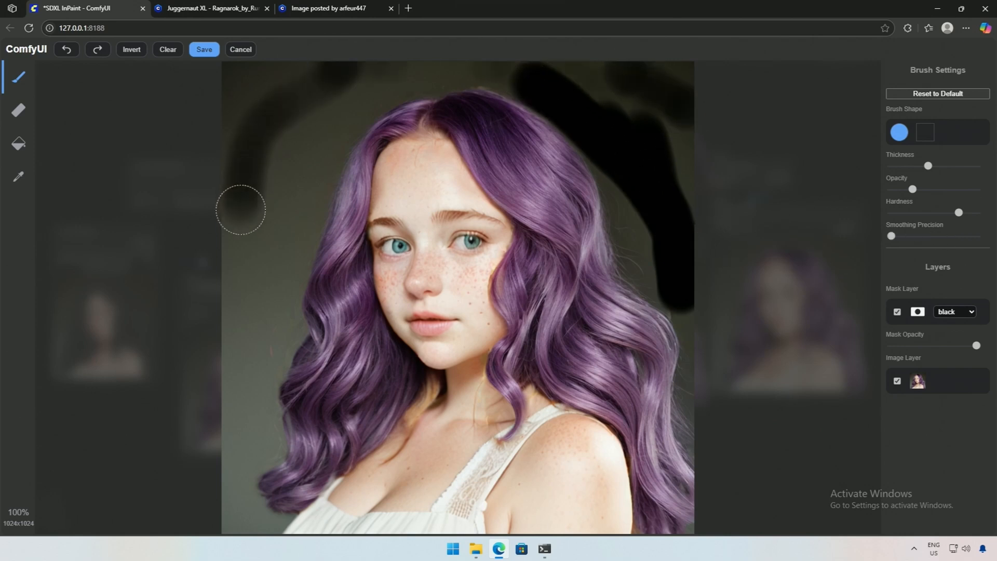
{"action": "left_click_drag", "start_coordinate": [241, 210], "coordinate": [252, 290]}
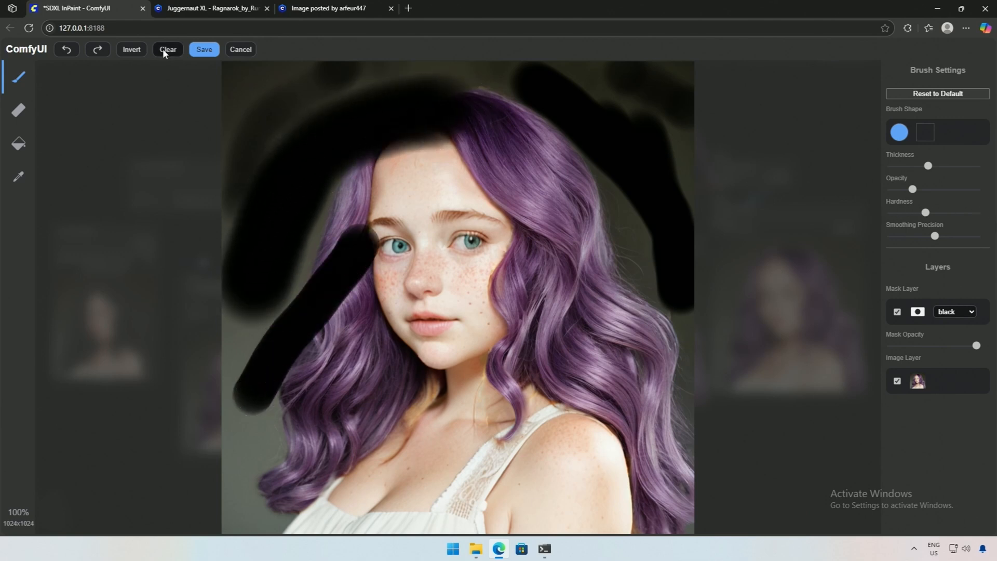
Clear all painted mask strokes, reselect the round brush, and switch to the paint bucket tool
{"action": "left_click", "coordinate": [167, 50]}
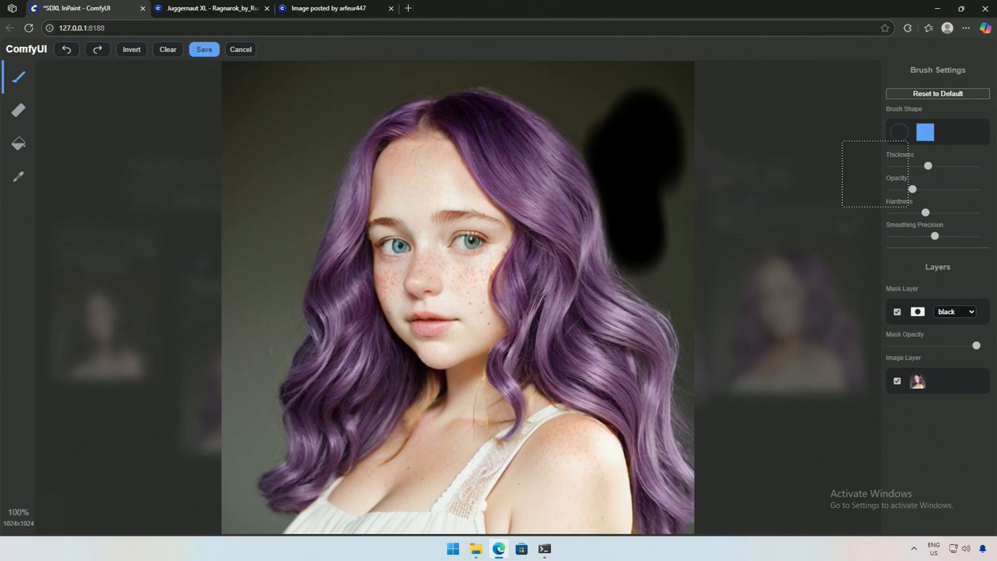
{"action": "left_click", "coordinate": [899, 132]}
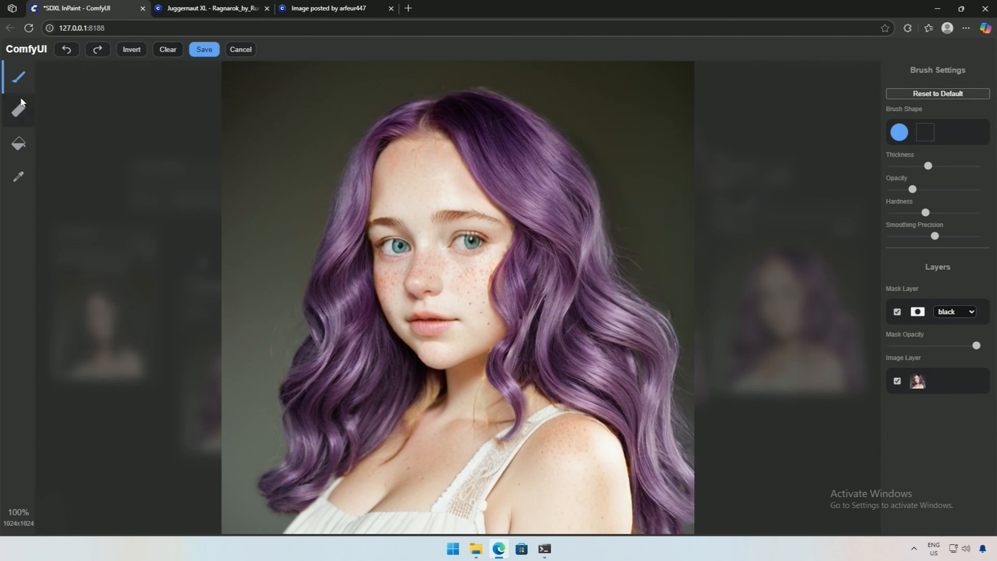
{"action": "left_click", "coordinate": [19, 142]}
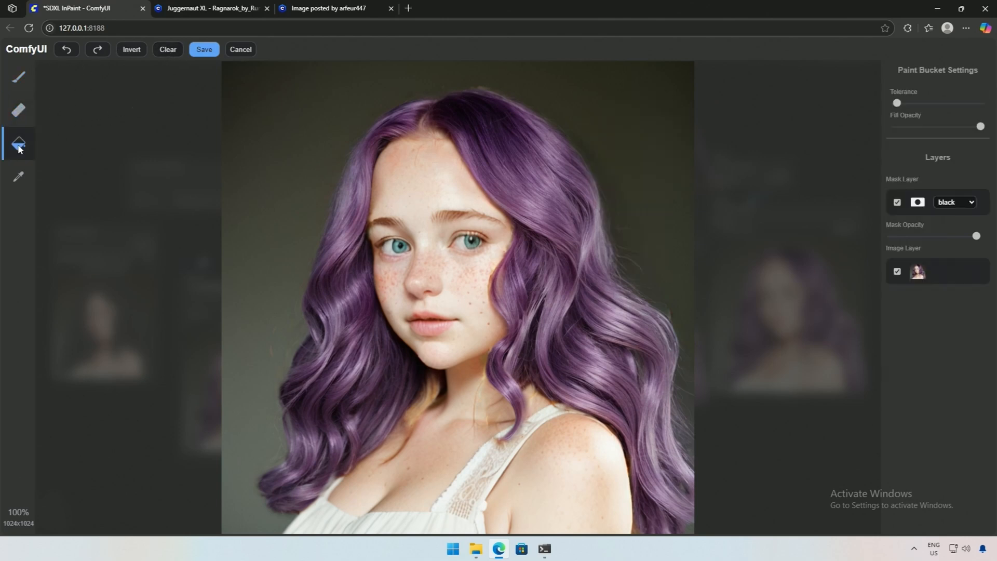
{"action": "mouse_move", "coordinate": [180, 130]}
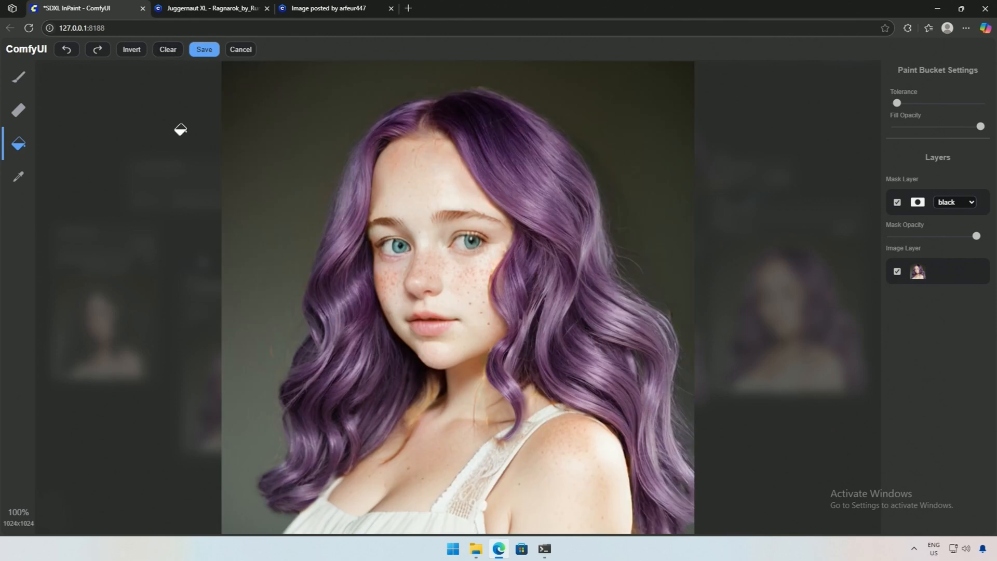
{"action": "left_click", "coordinate": [18, 177]}
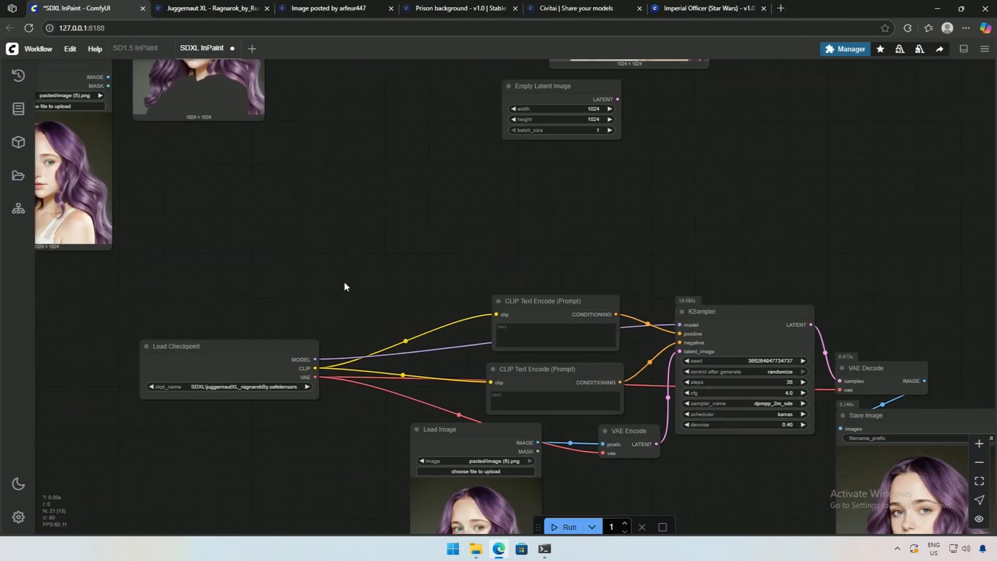
Lower the KSampler denoise from 0.40 to 0.30 and start the refinement generation
{"action": "left_click_drag", "start_coordinate": [345, 287], "coordinate": [517, 387]}
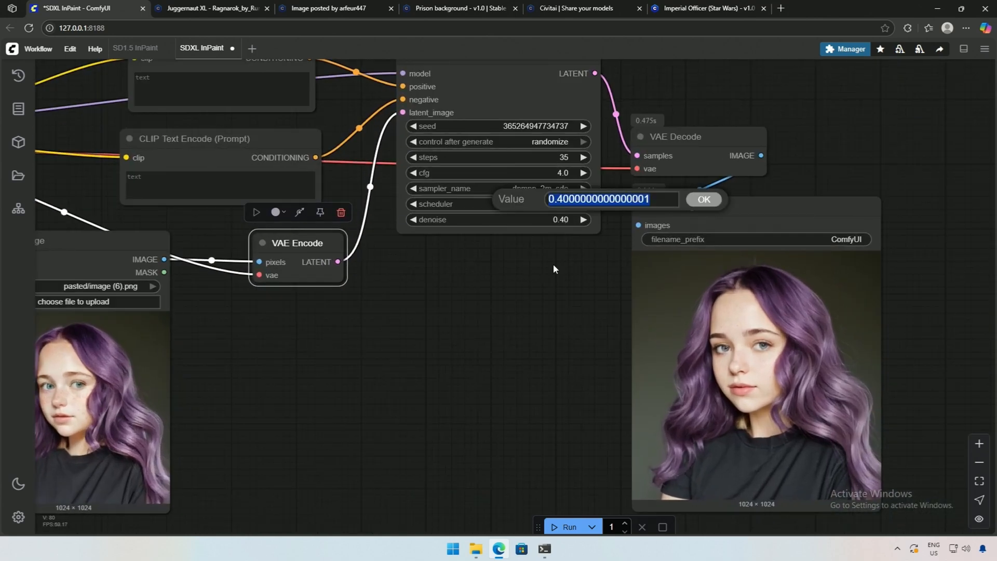
{"action": "type", "text": "0"}
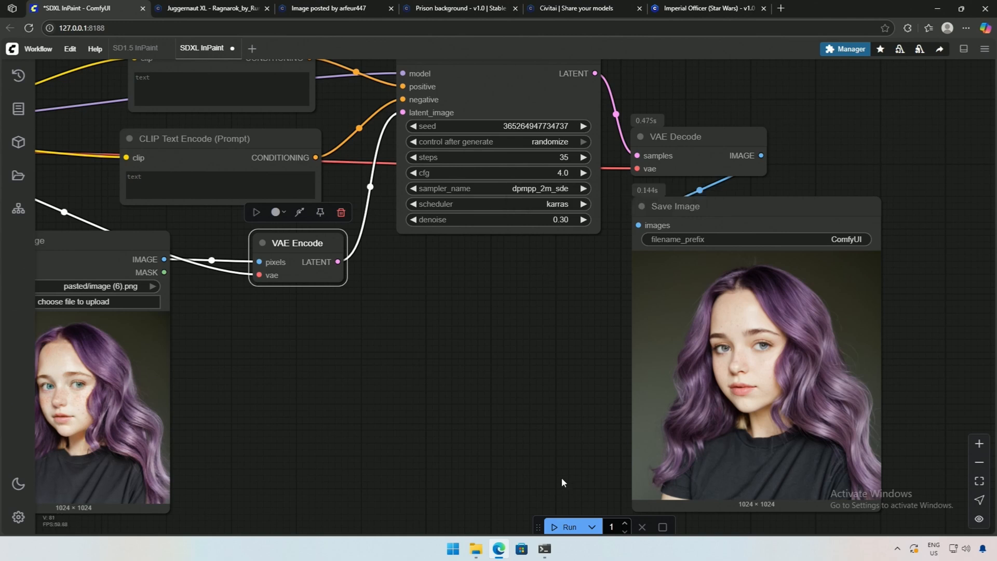
{"action": "left_click", "coordinate": [567, 526]}
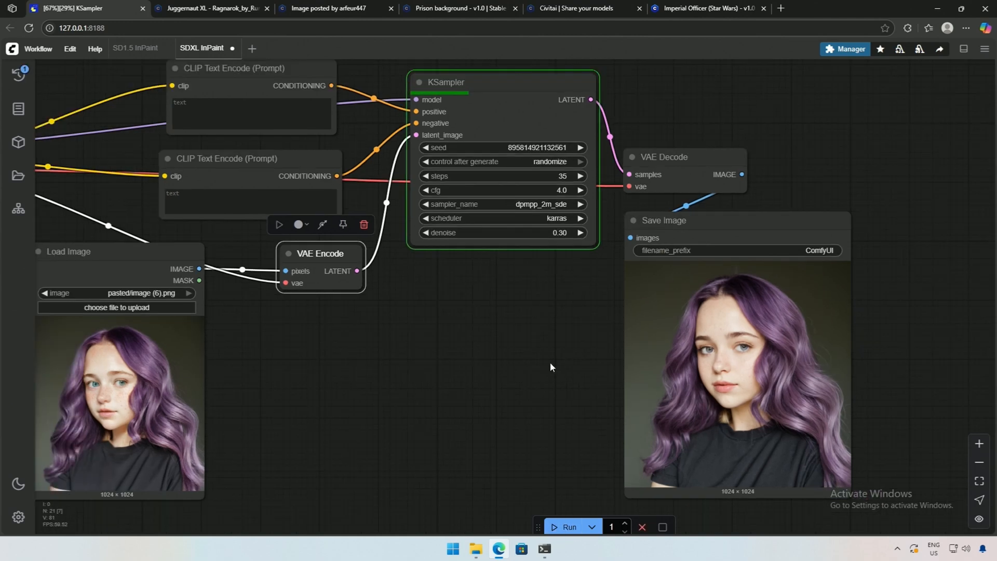
{"action": "left_click", "coordinate": [568, 527]}
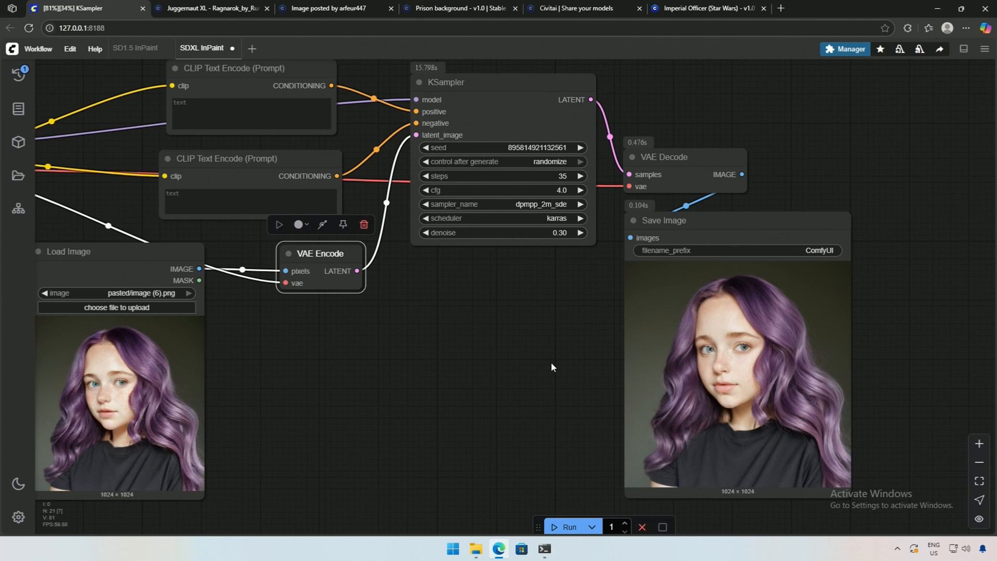
{"action": "left_click_drag", "start_coordinate": [551, 367], "coordinate": [425, 250]}
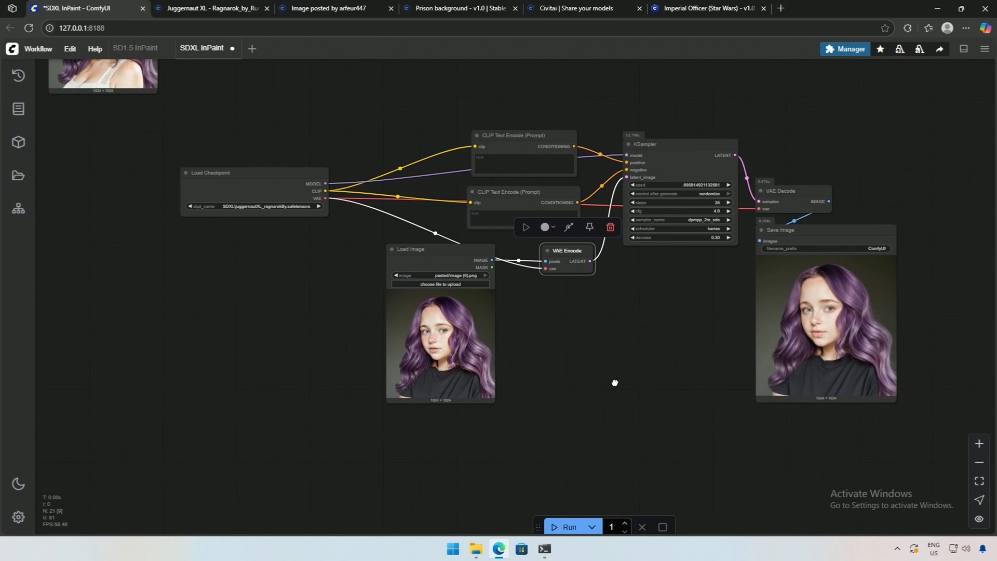
{"action": "left_click_drag", "start_coordinate": [614, 383], "coordinate": [603, 388]}
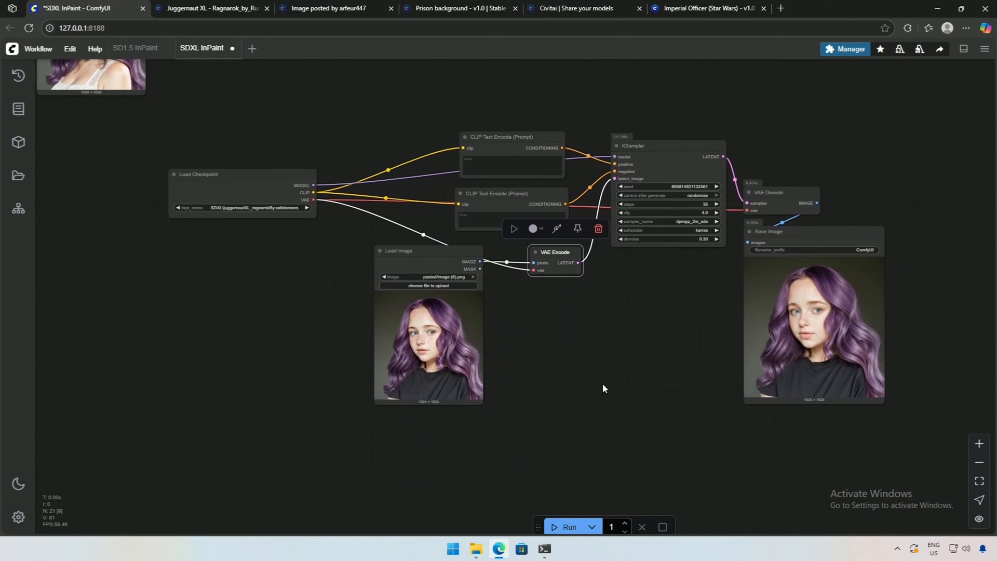